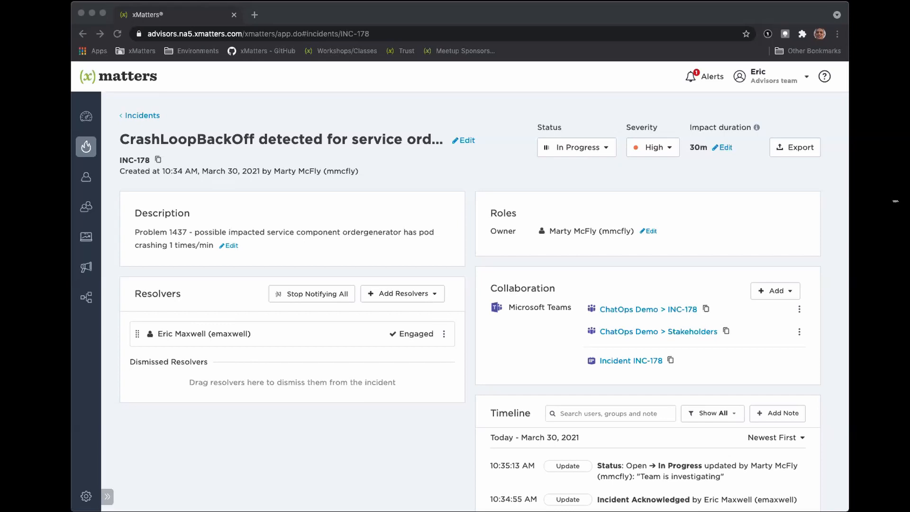
pyautogui.moveTo(472, 337)
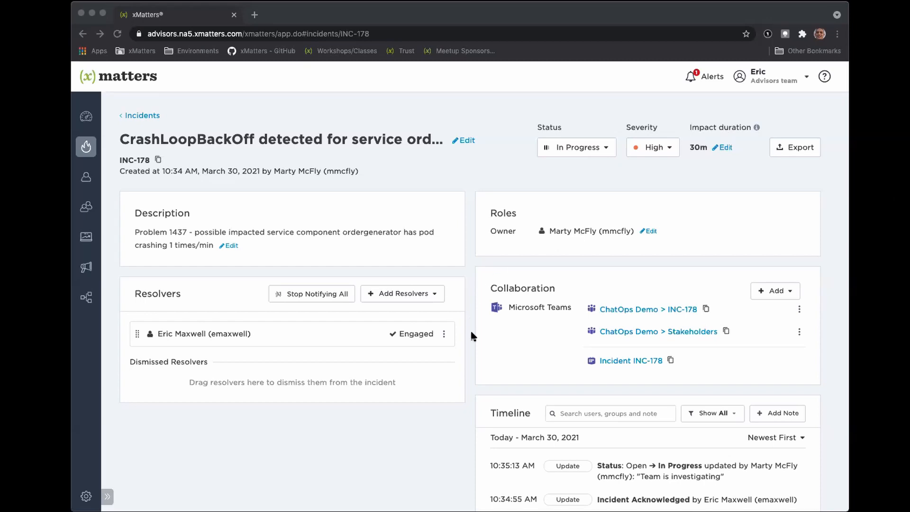
pyautogui.moveTo(615, 268)
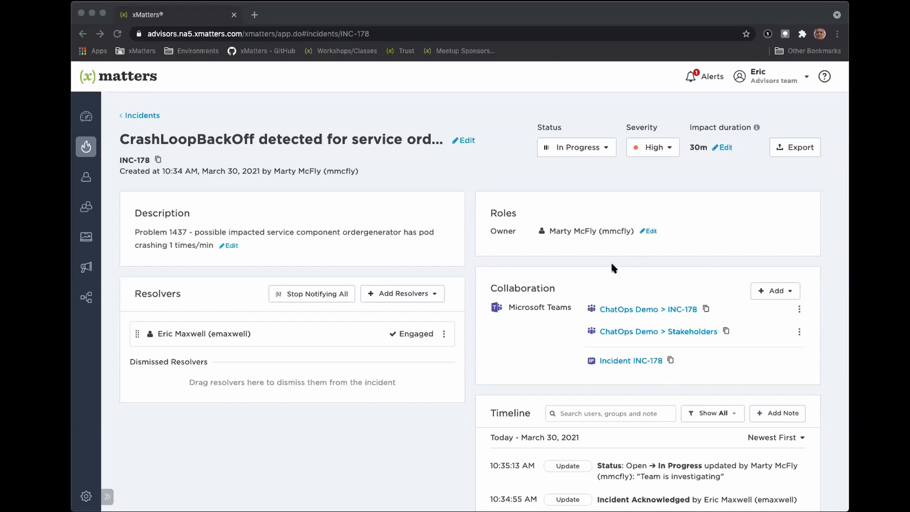
pyautogui.moveTo(595, 343)
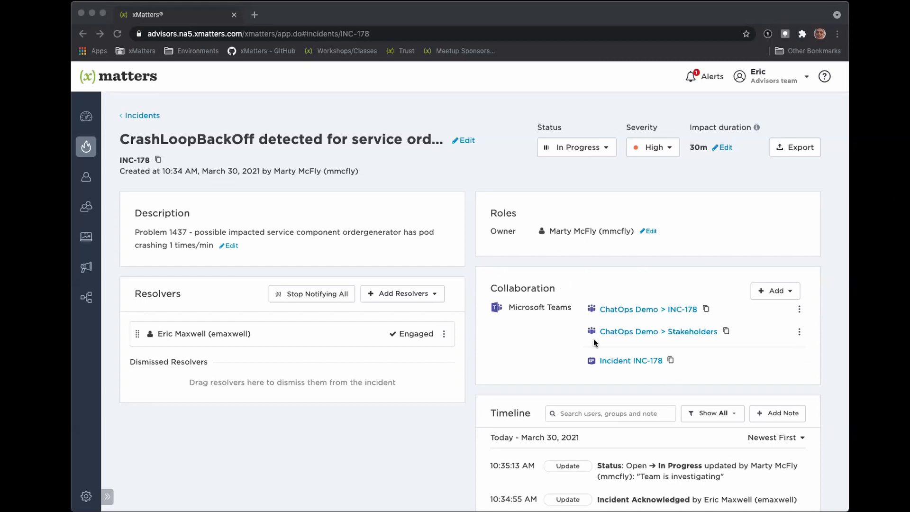
pyautogui.moveTo(571, 364)
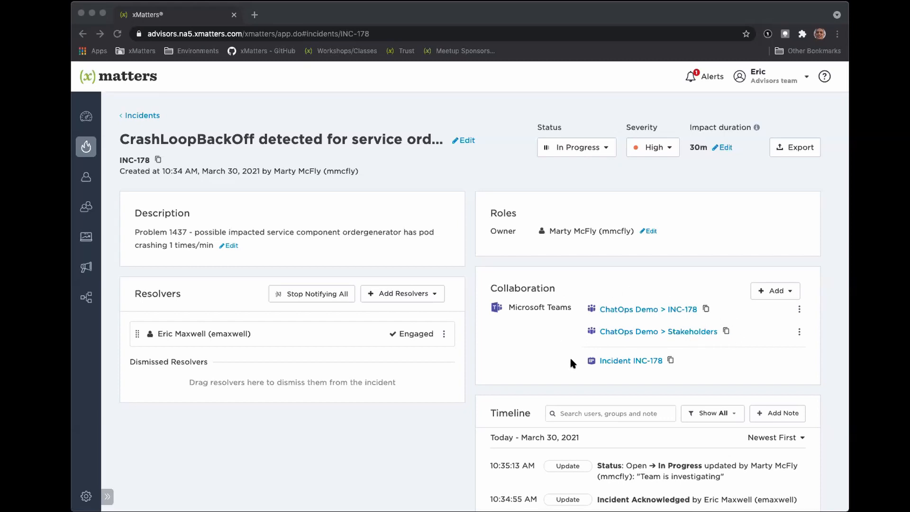
pyautogui.moveTo(613, 383)
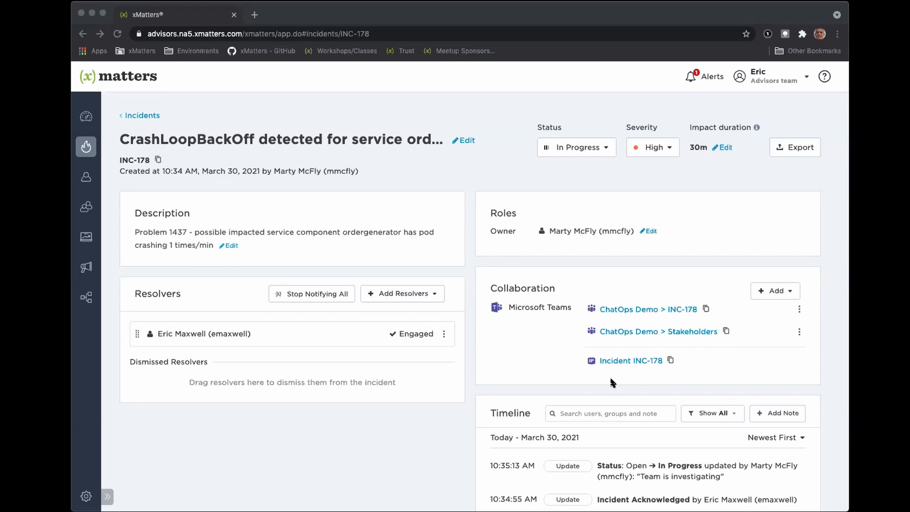
pyautogui.moveTo(684, 386)
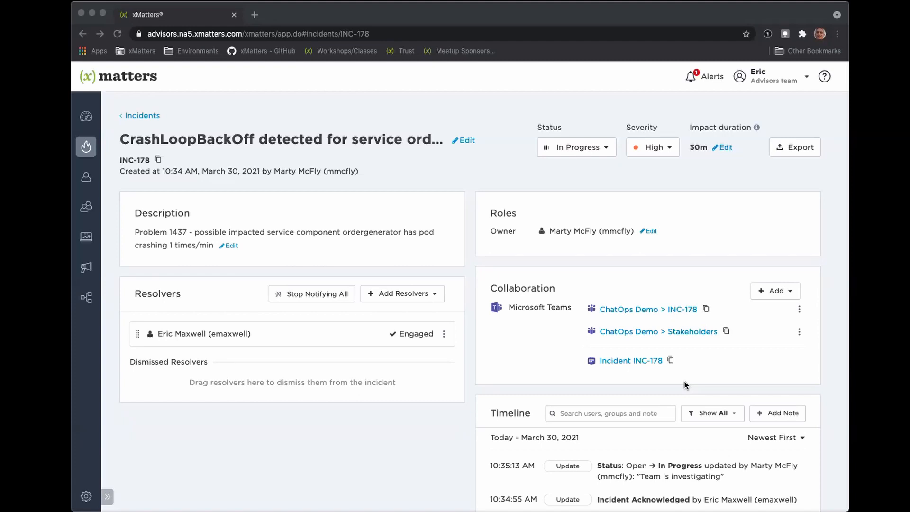
pyautogui.moveTo(684, 335)
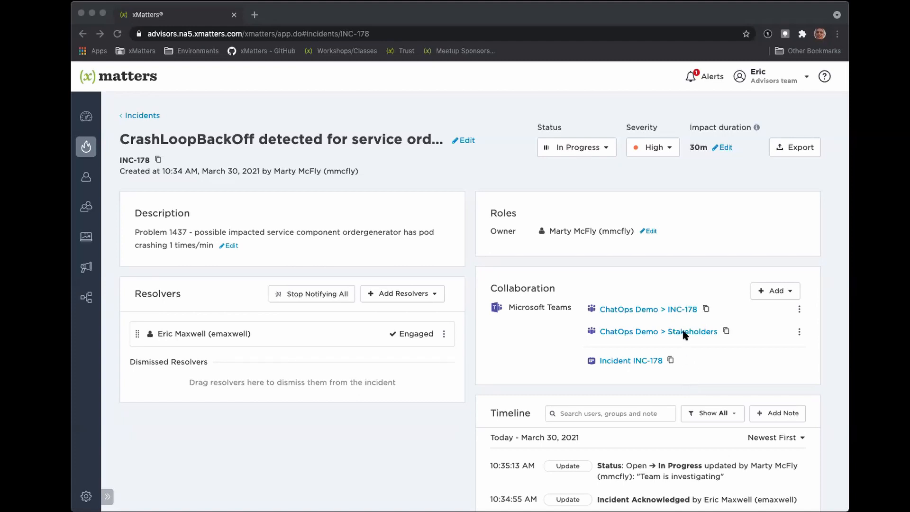
# Step: Open the ChatOps Demo Stakeholders channel in the Teams desktop app and expand the INC-178 announcement
pyautogui.click(658, 332)
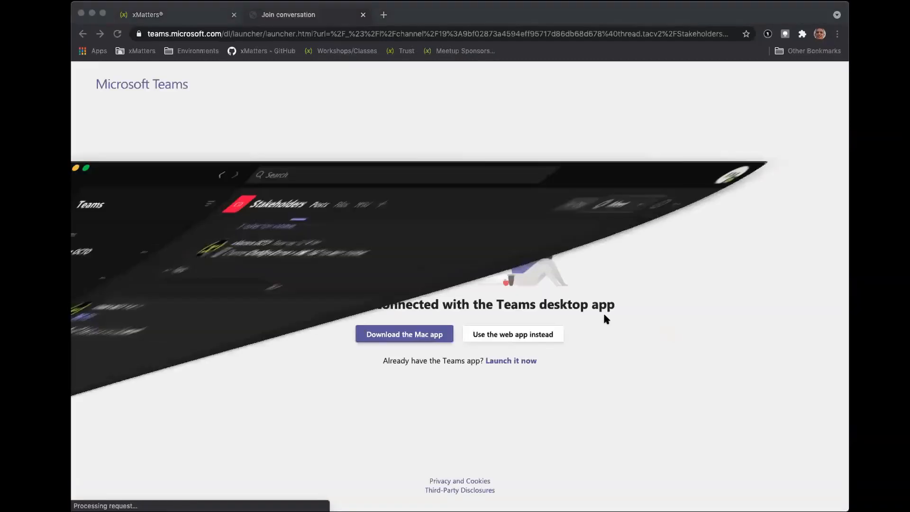
pyautogui.click(513, 335)
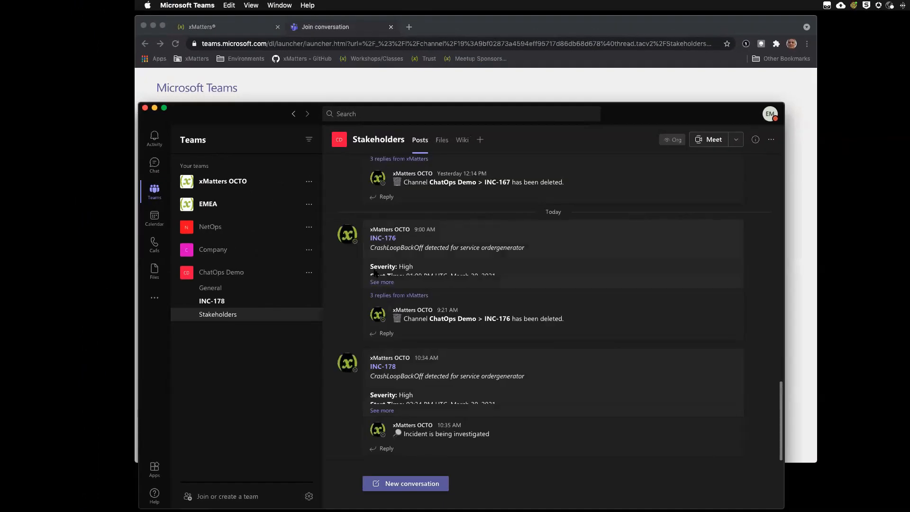
pyautogui.moveTo(343, 331)
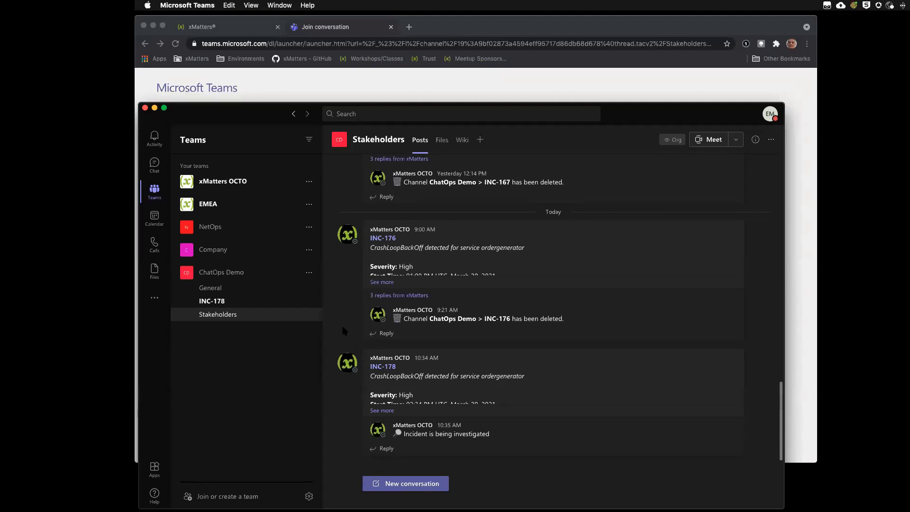
pyautogui.click(381, 410)
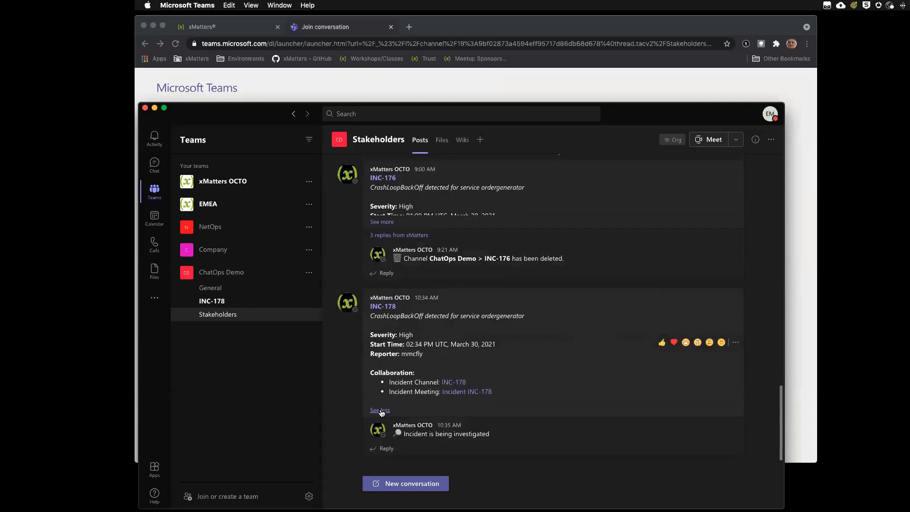
pyautogui.click(379, 411)
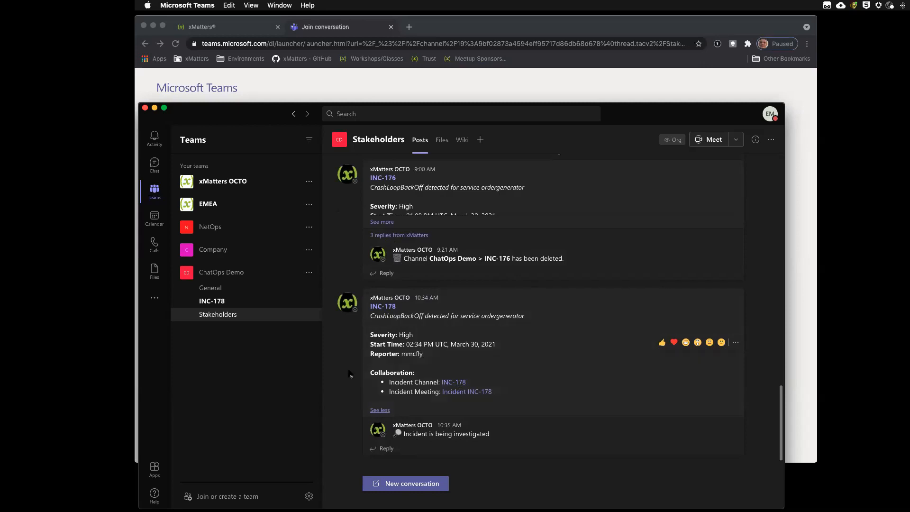
pyautogui.moveTo(466, 391)
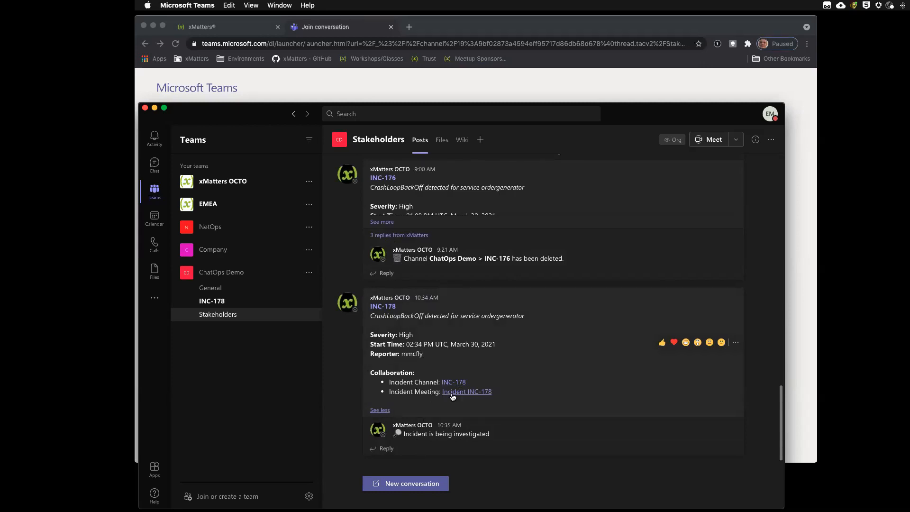
pyautogui.moveTo(430, 372)
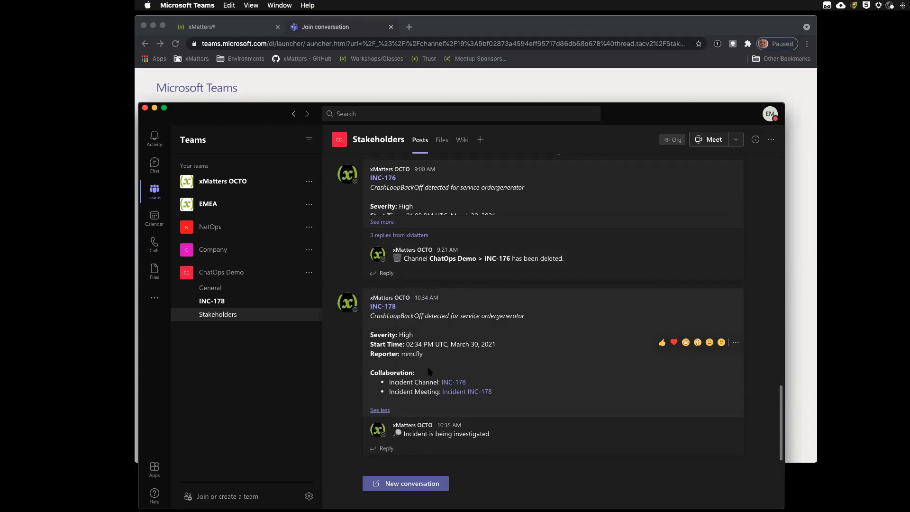
pyautogui.moveTo(432, 402)
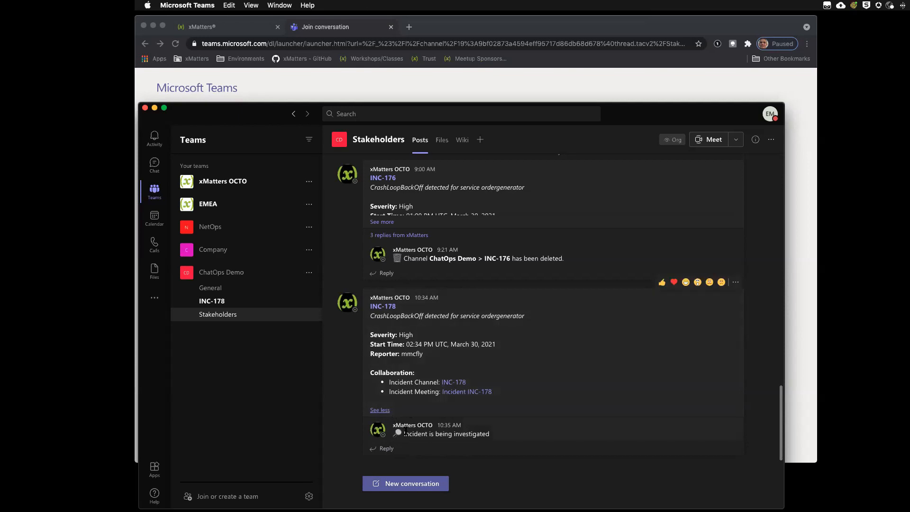
pyautogui.moveTo(446, 440)
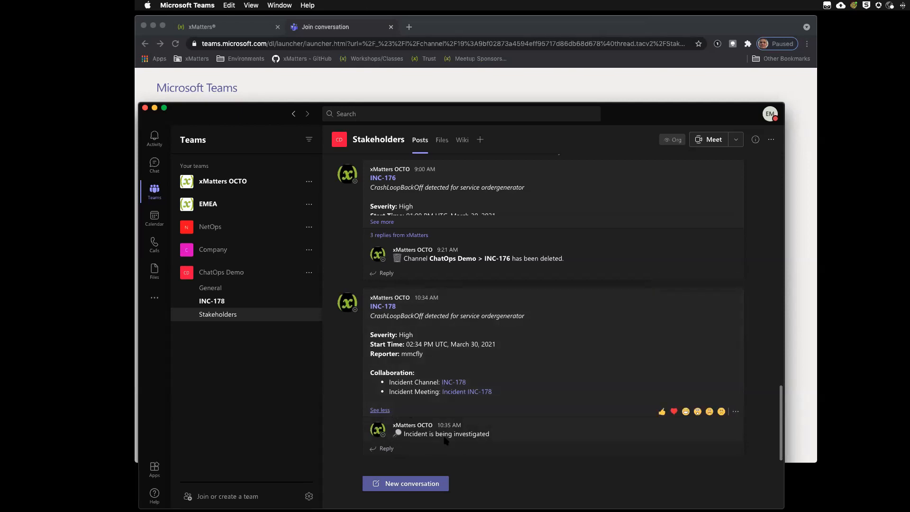
pyautogui.moveTo(476, 407)
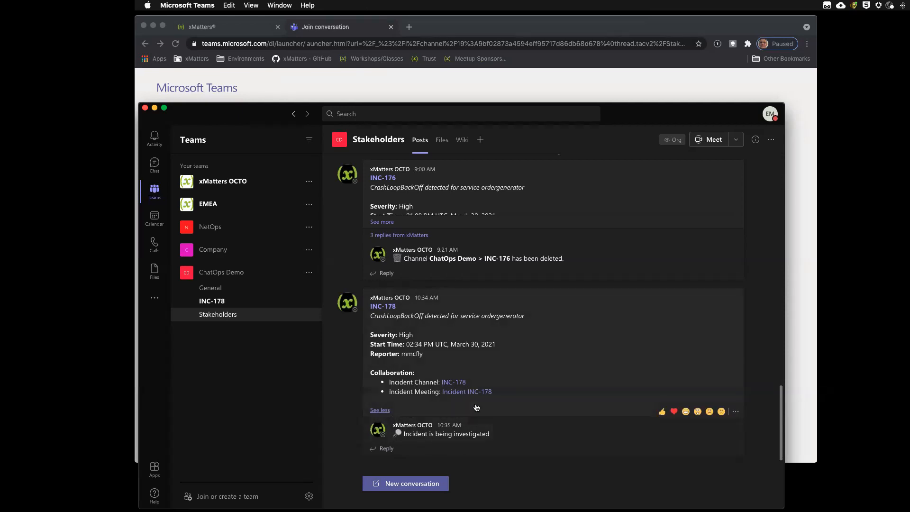
pyautogui.moveTo(447, 352)
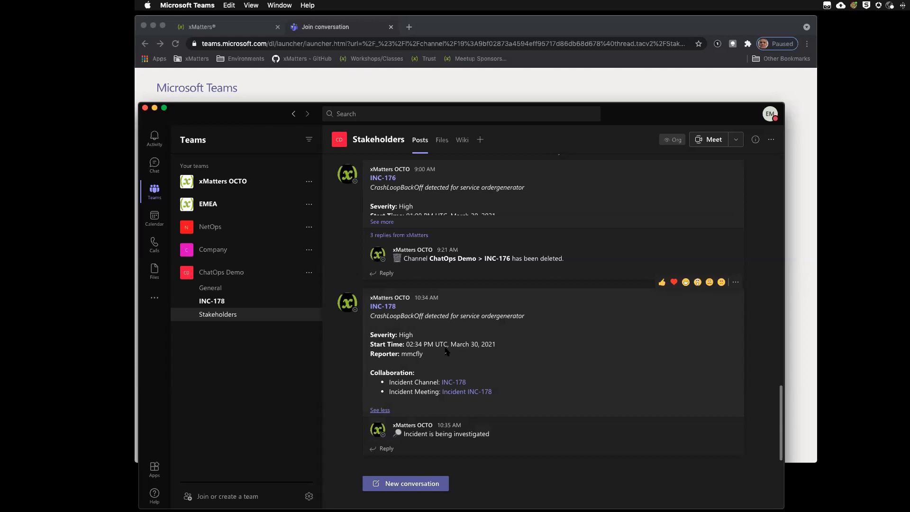
pyautogui.moveTo(454, 383)
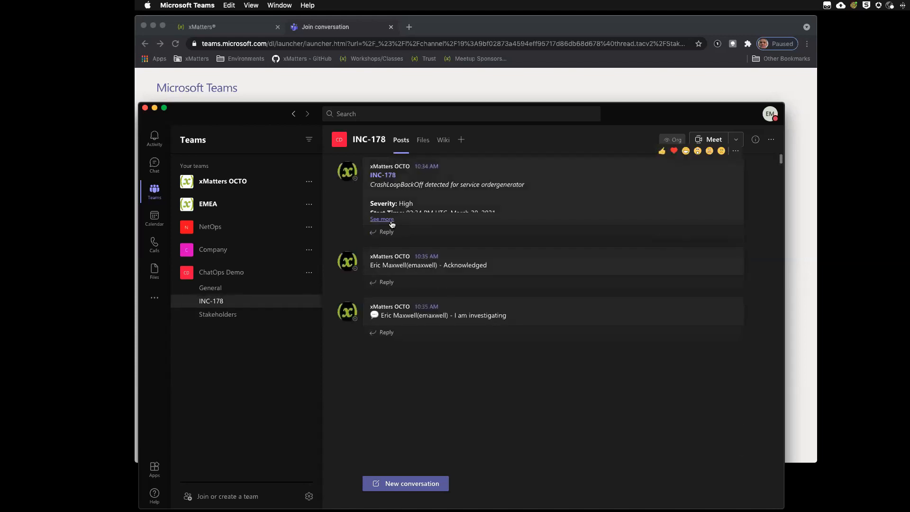
# Step: Expand the xMatters INC-178 post to show its meeting and Stakeholders channel details
pyautogui.click(382, 219)
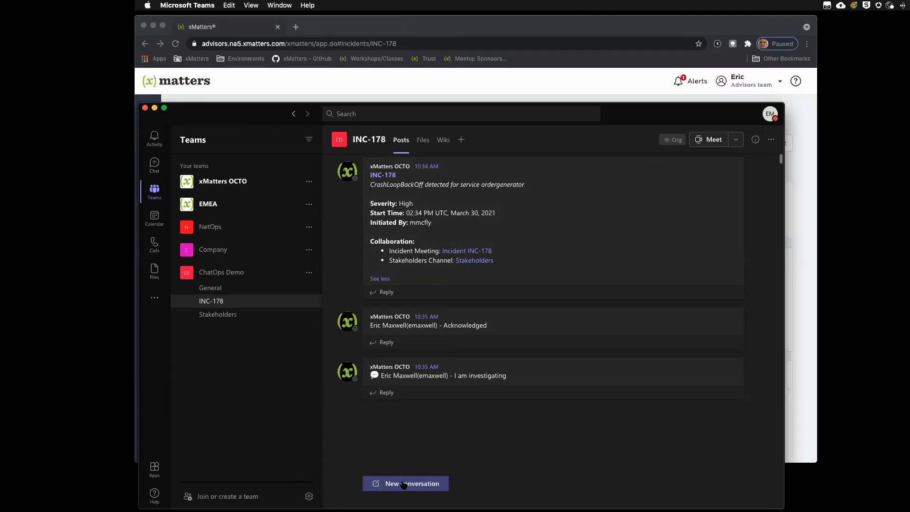
# Step: Ask the xMatters bot to find SRE groups and show SRE Team 1's on-call escalation list
pyautogui.click(404, 484)
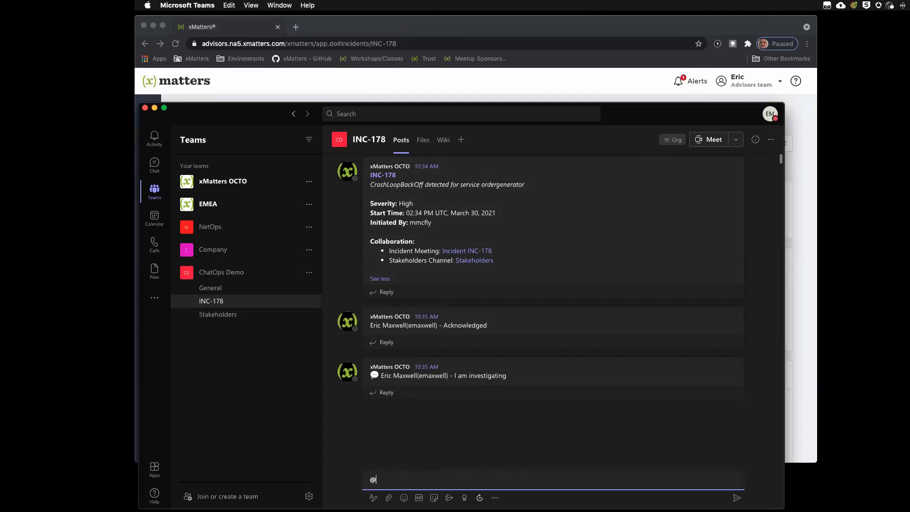
pyautogui.write('xMatters')
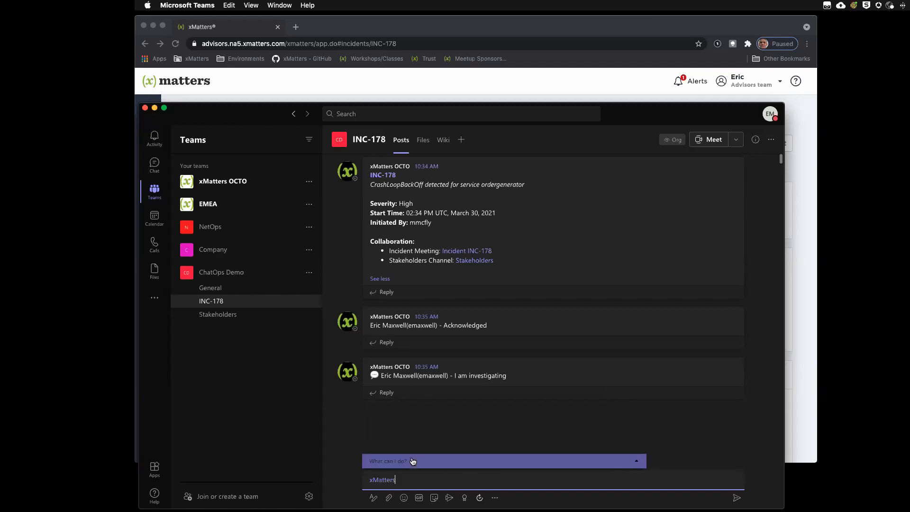
pyautogui.click(412, 461)
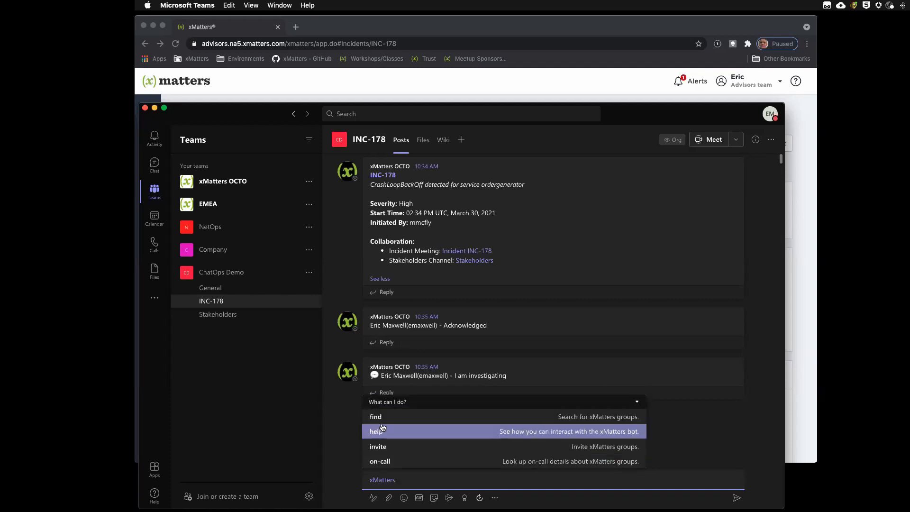
pyautogui.moveTo(378, 417)
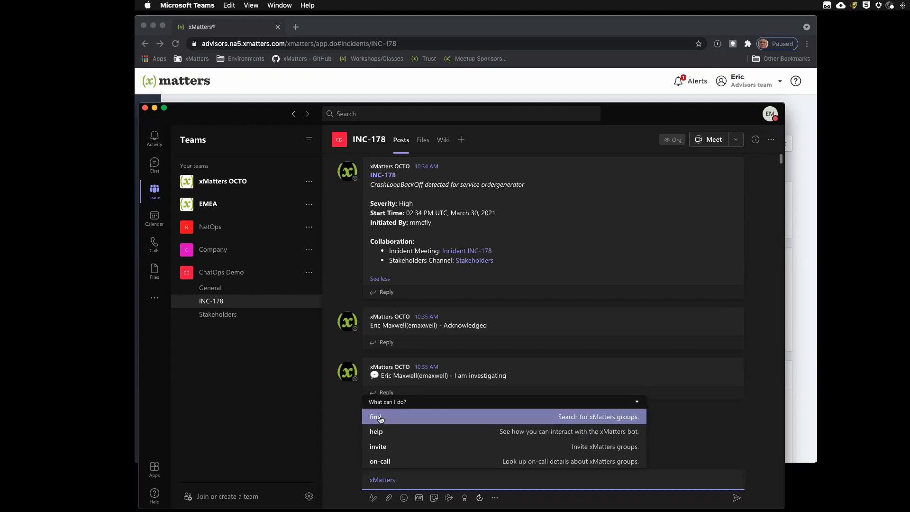
pyautogui.click(375, 416)
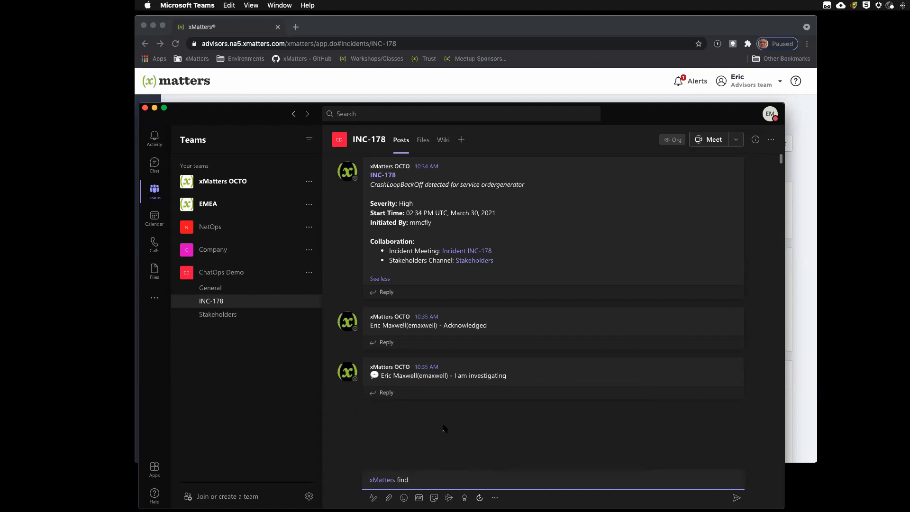
pyautogui.write('SRE')
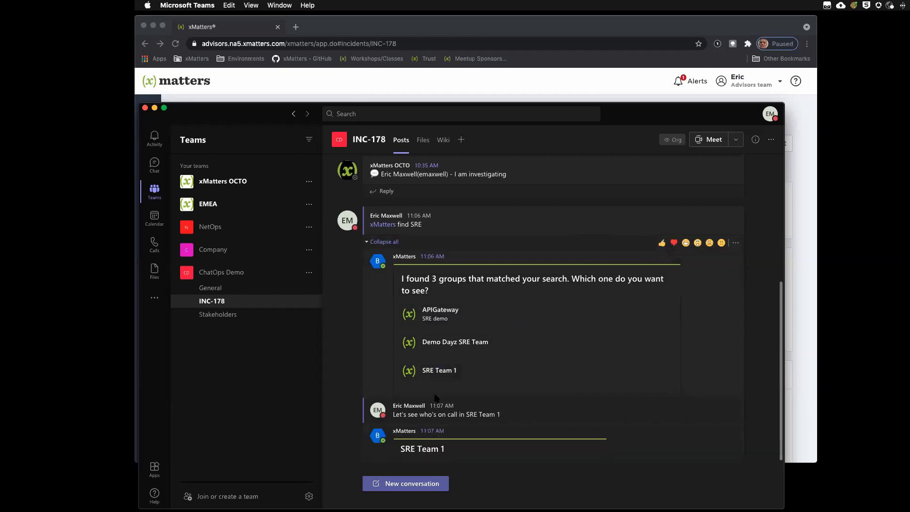
pyautogui.scroll(-3)
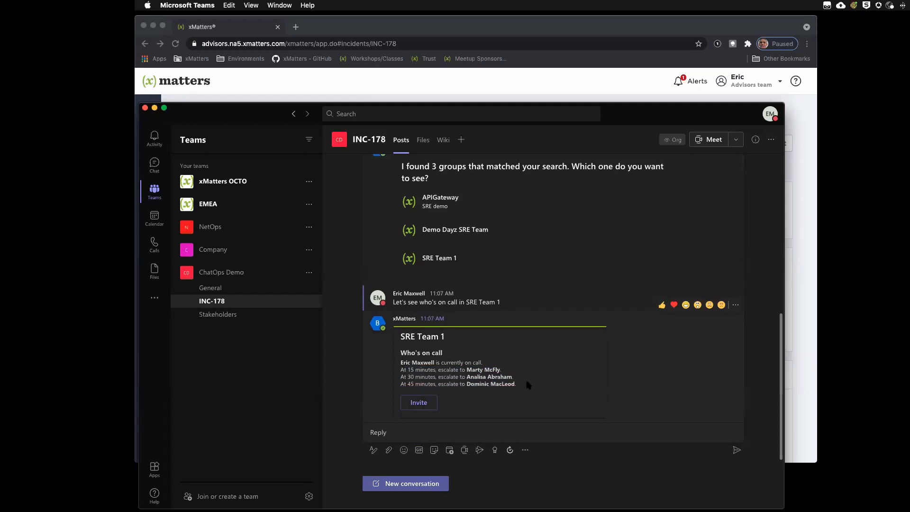
pyautogui.moveTo(391, 376)
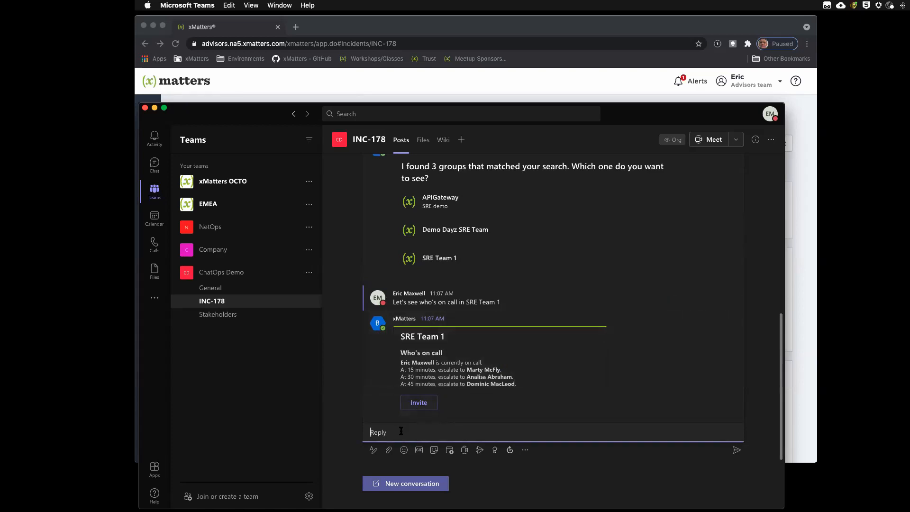
pyautogui.write('@xma')
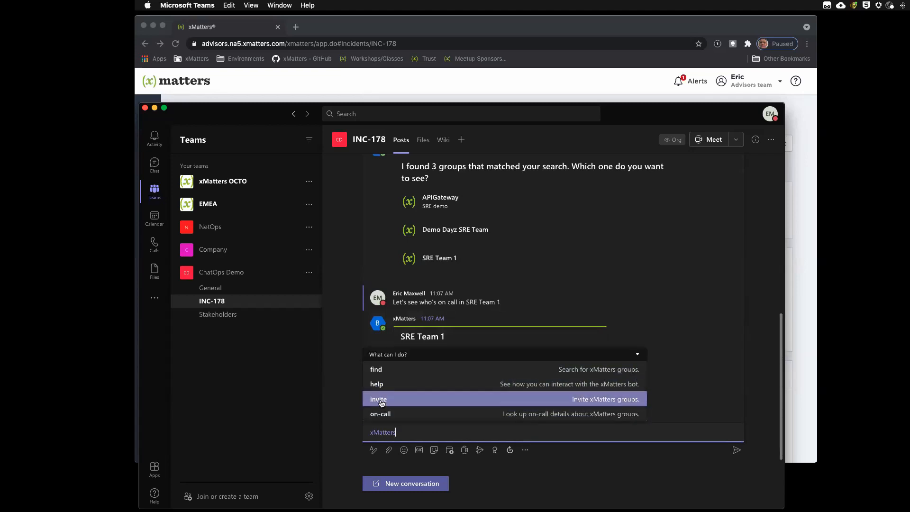
pyautogui.moveTo(380, 415)
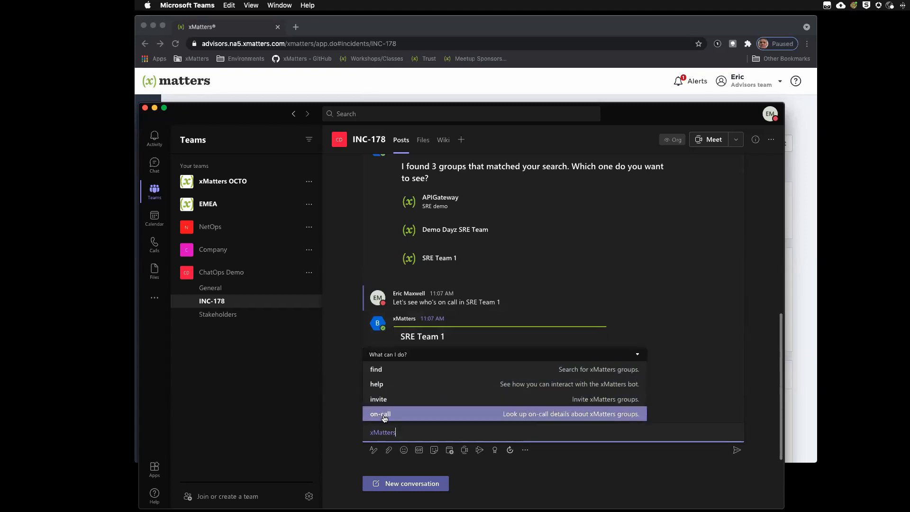
pyautogui.moveTo(383, 402)
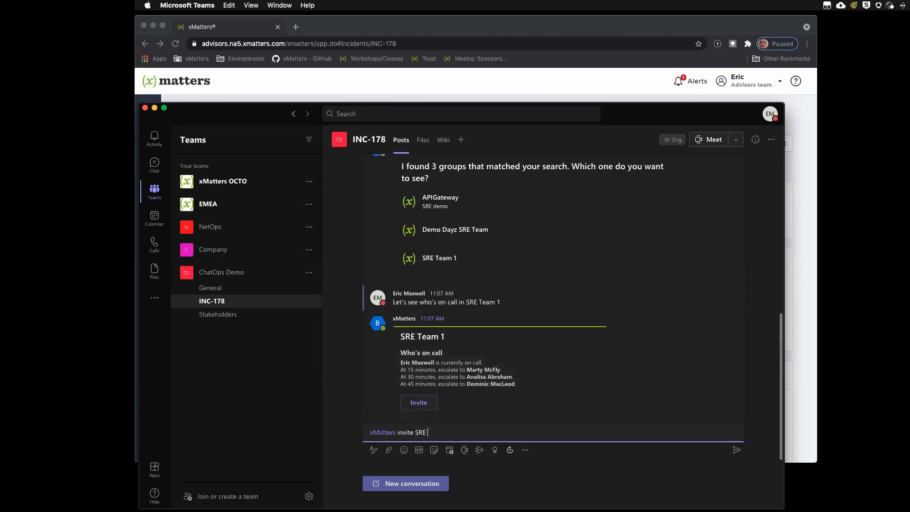
pyautogui.write('Team')
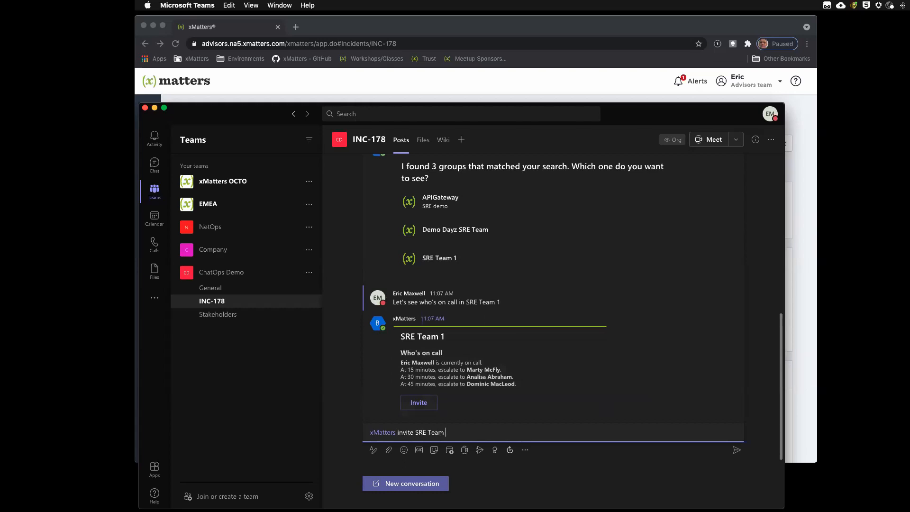
pyautogui.press('Return')
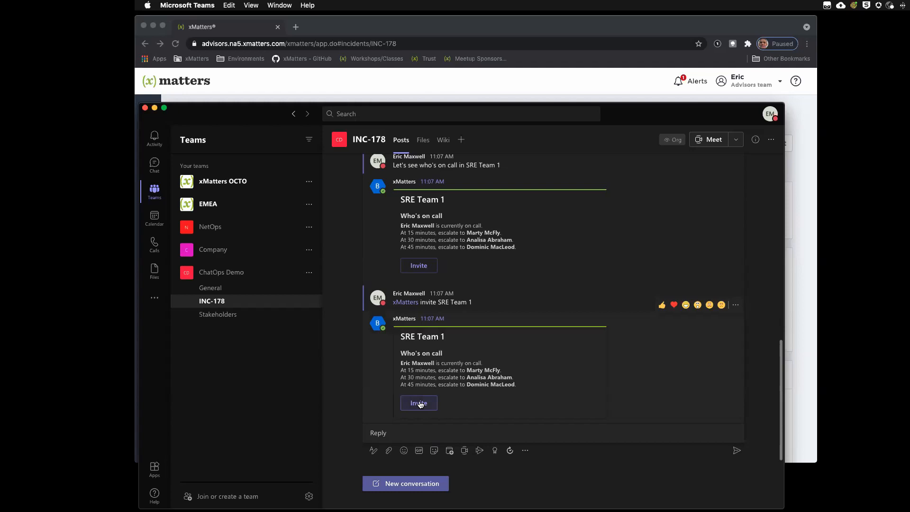
# Step: Invite SRE Team 1 from its on-call card with the message 'I need help'
pyautogui.click(419, 403)
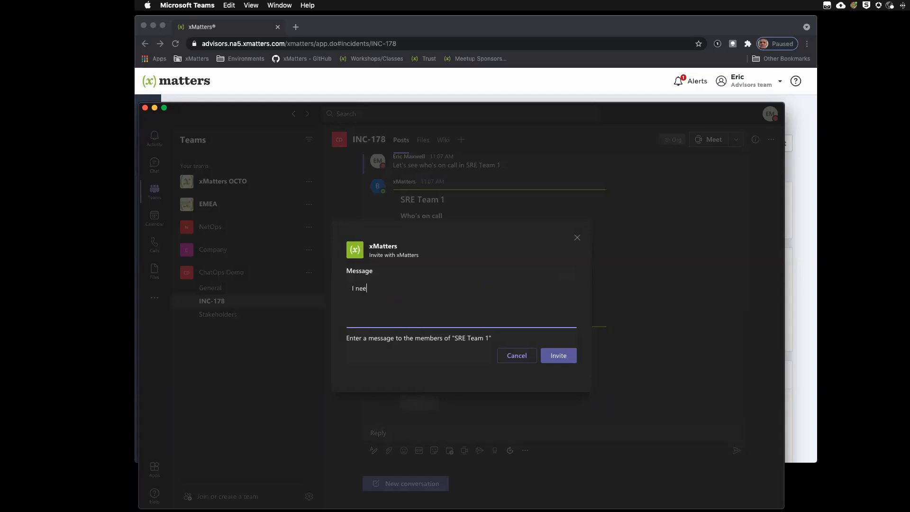
pyautogui.write('d help')
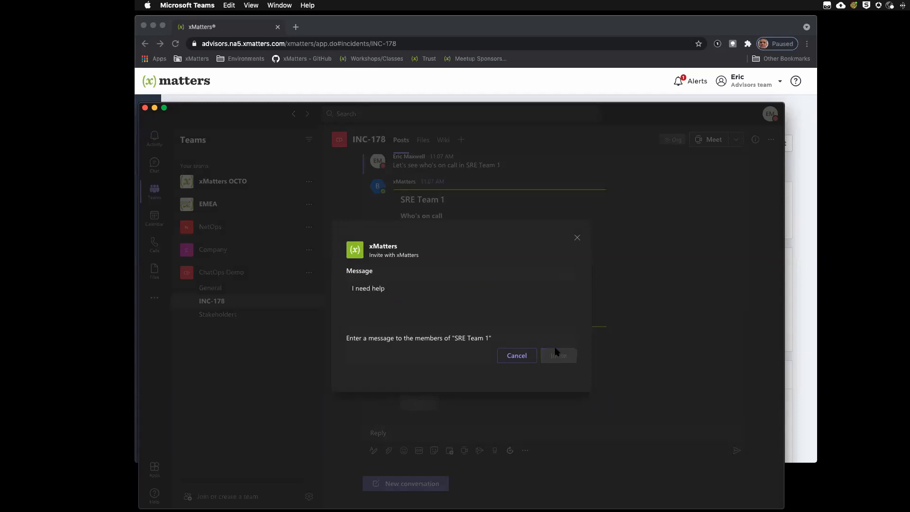
pyautogui.click(558, 356)
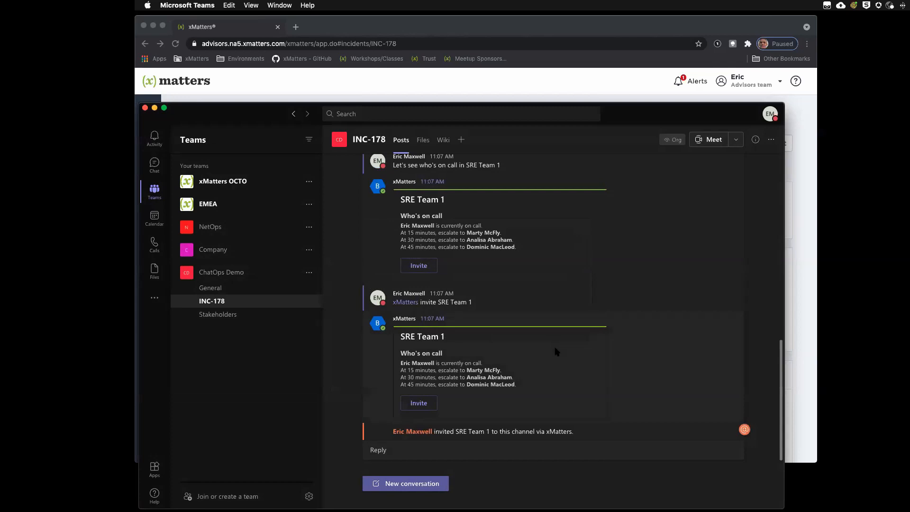
pyautogui.moveTo(554, 377)
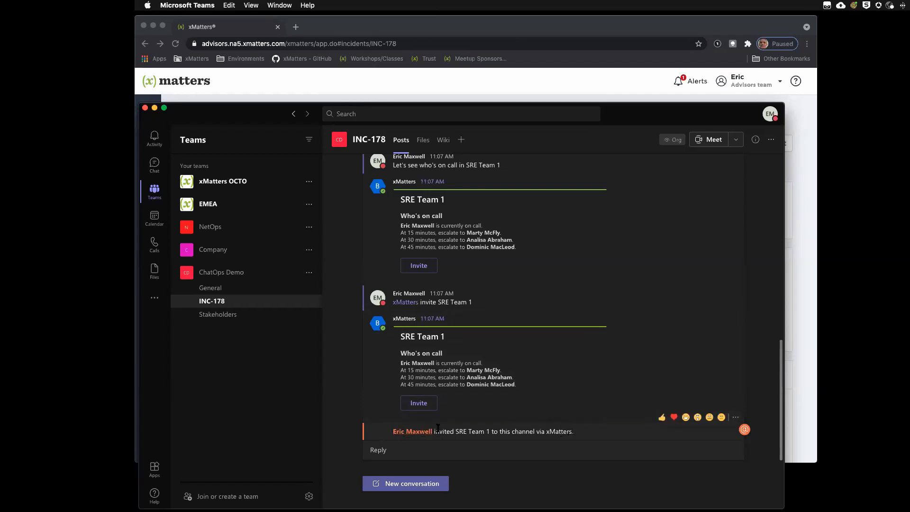
pyautogui.moveTo(438, 441)
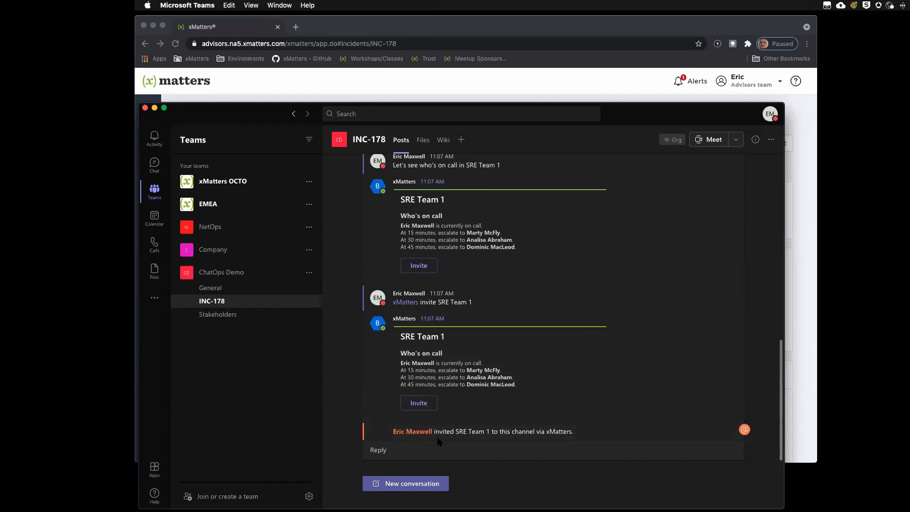
pyautogui.moveTo(523, 296)
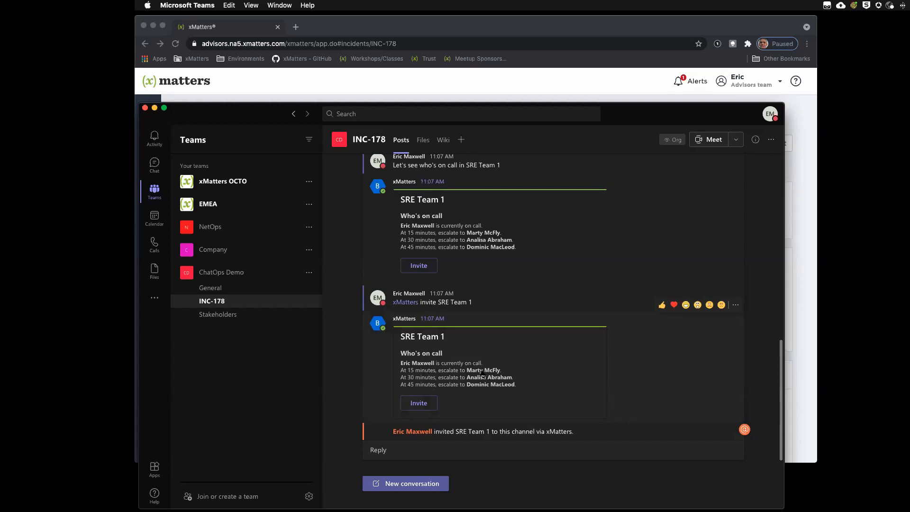
pyautogui.moveTo(435, 444)
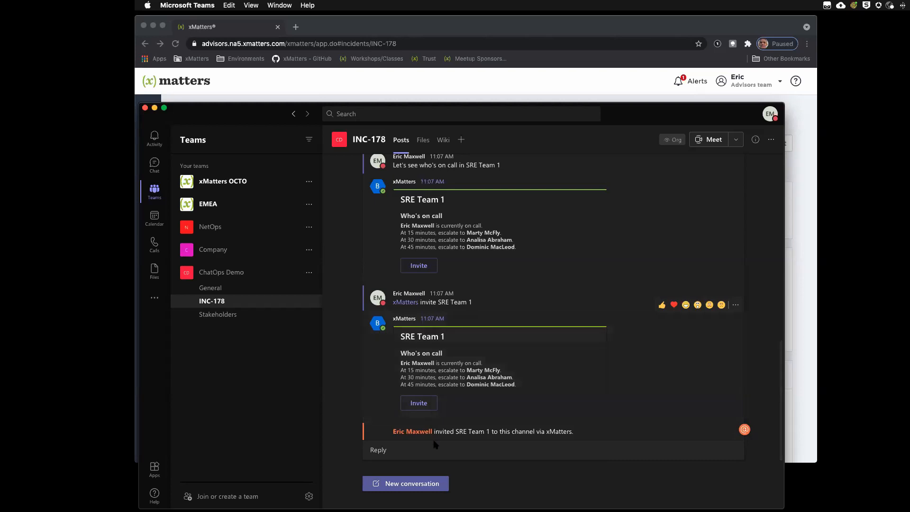
pyautogui.moveTo(435, 444)
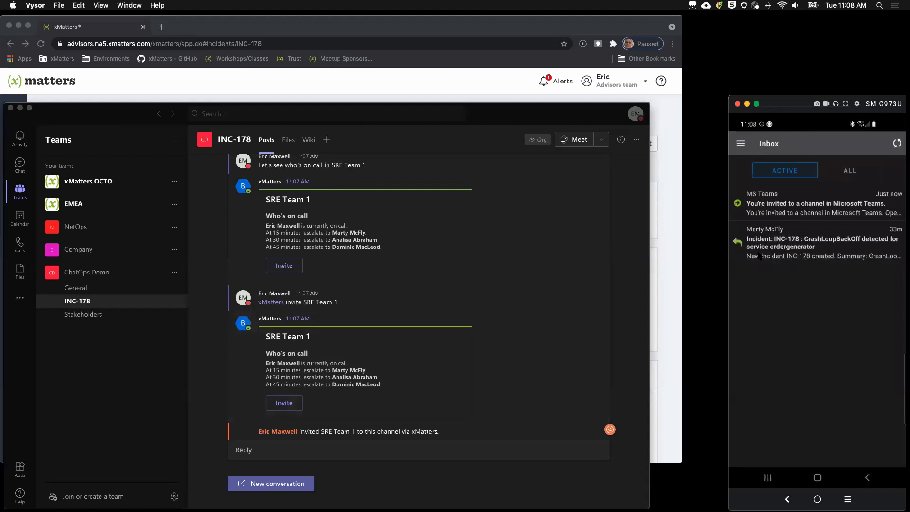
pyautogui.moveTo(833, 270)
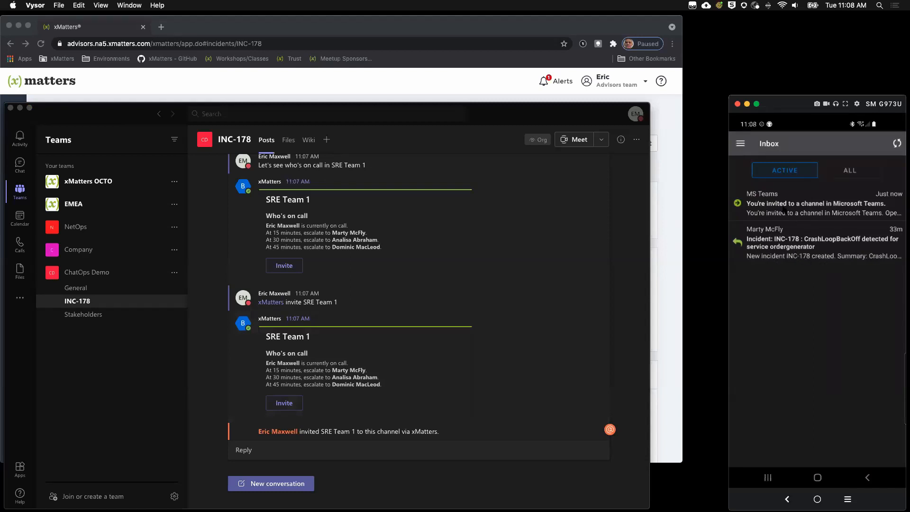
# Step: Respond Join Channel to the MS Teams invite with the comment 'I am joining'
pyautogui.click(819, 208)
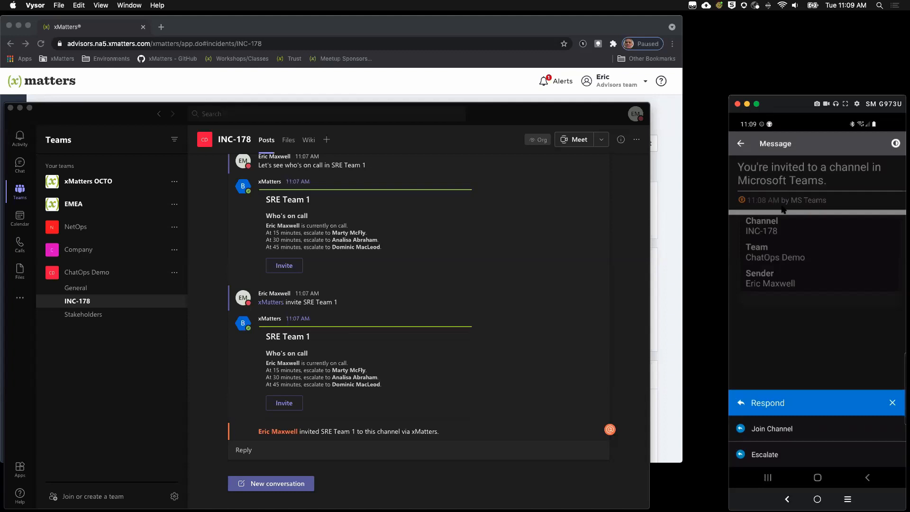
pyautogui.click(772, 429)
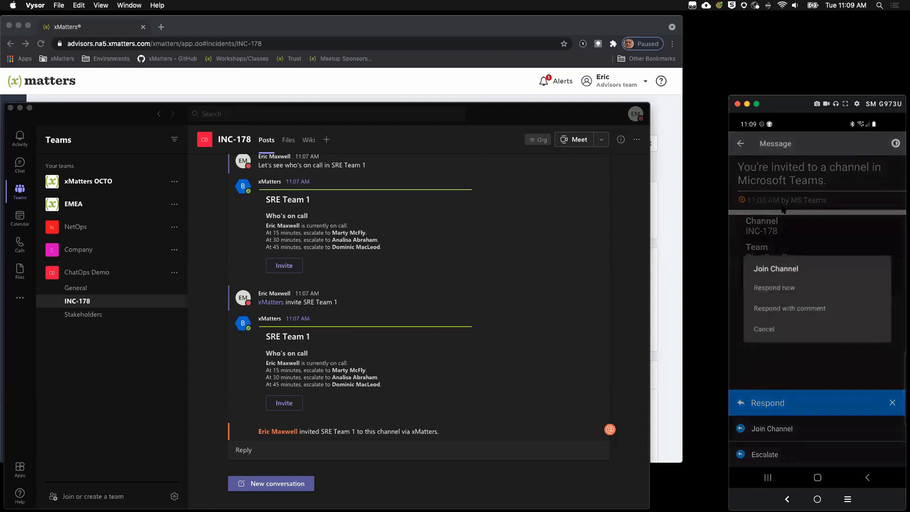
pyautogui.click(790, 308)
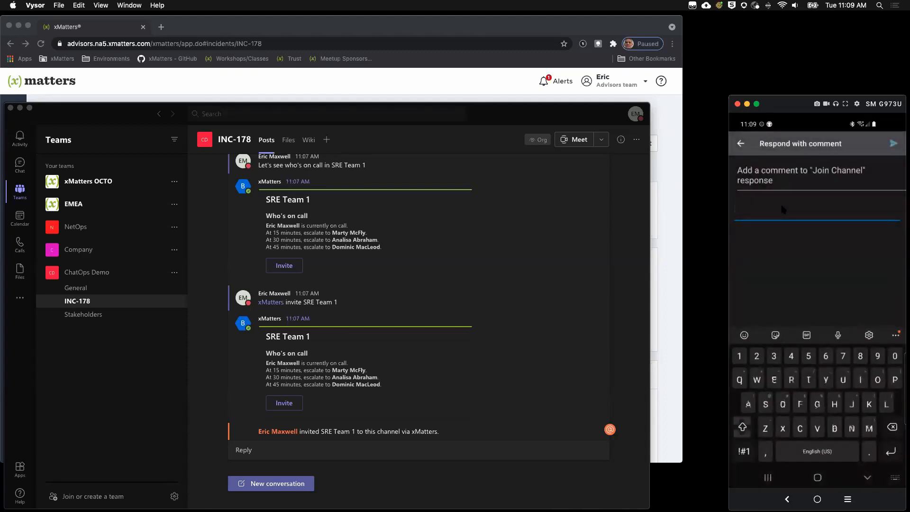
pyautogui.write('I am joining')
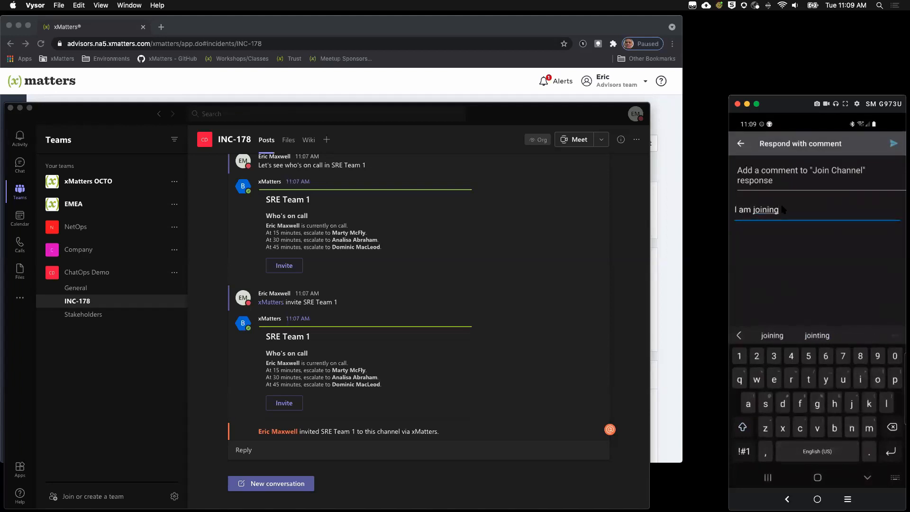
pyautogui.click(893, 144)
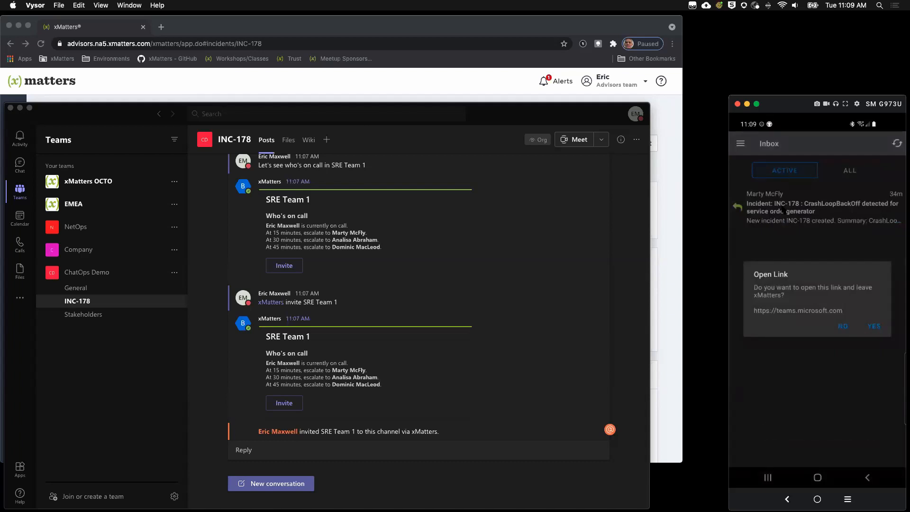
# Step: Open the Teams link on the phone and reply HOW CAN I HELP in the INC-178 channel
pyautogui.click(874, 325)
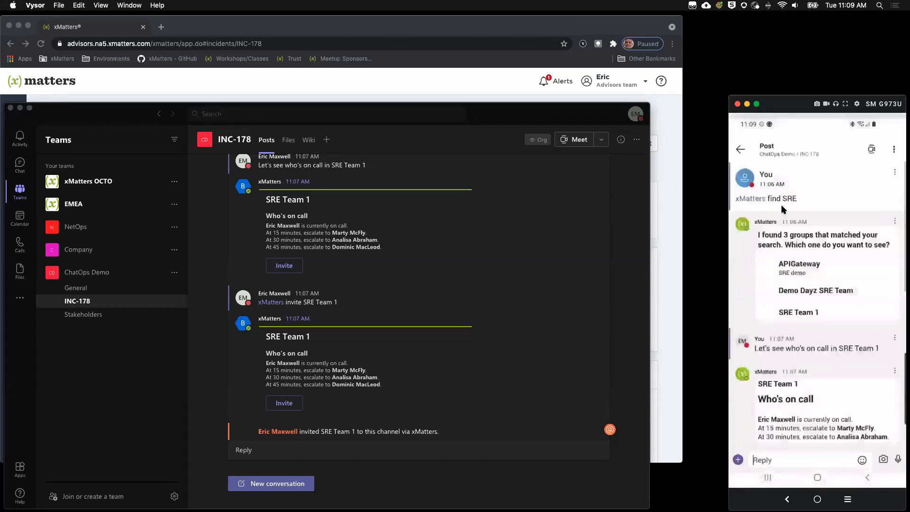
pyautogui.click(801, 460)
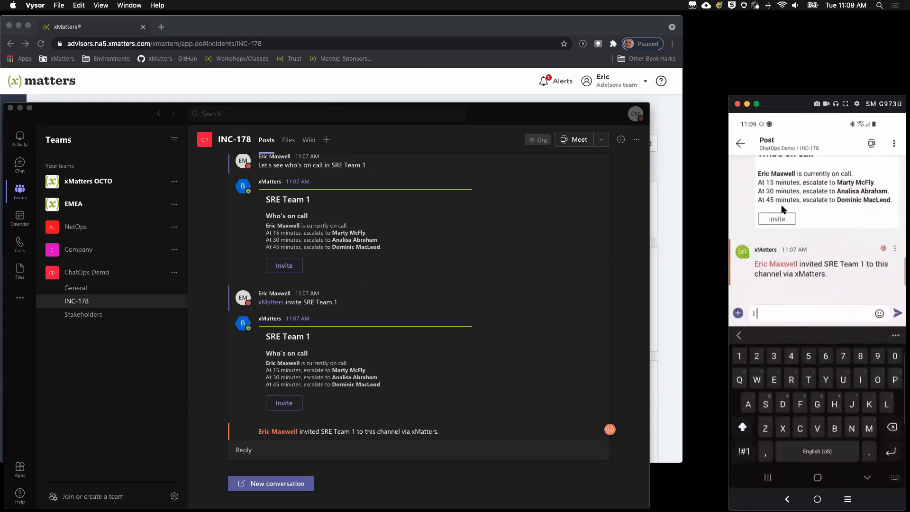
pyautogui.write('HOW')
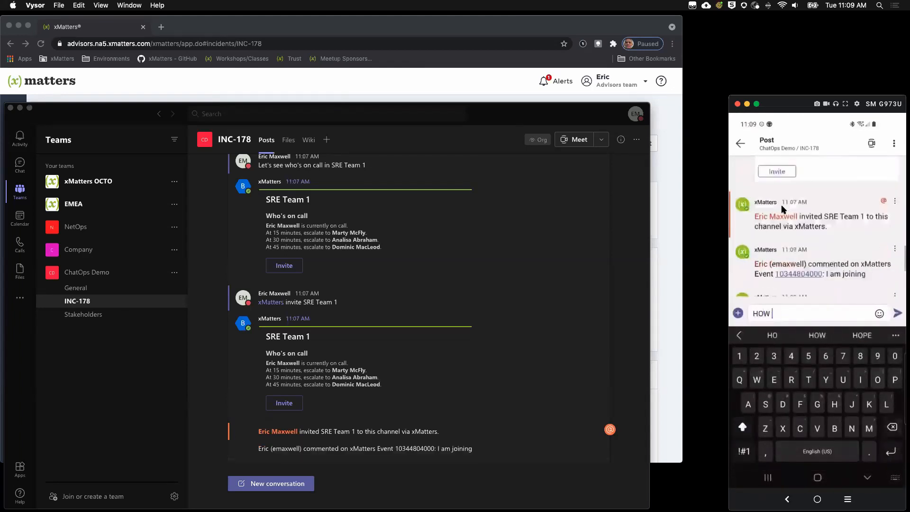
pyautogui.write('CAN I HELP')
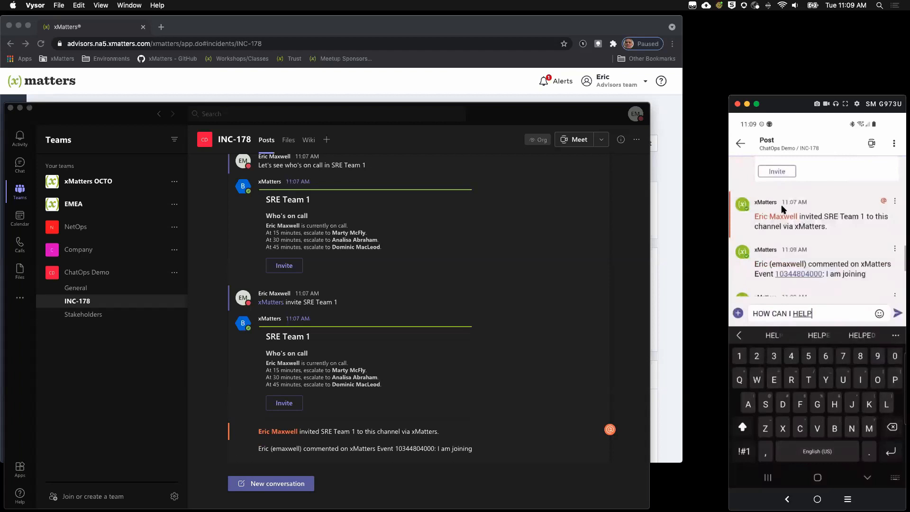
pyautogui.click(898, 313)
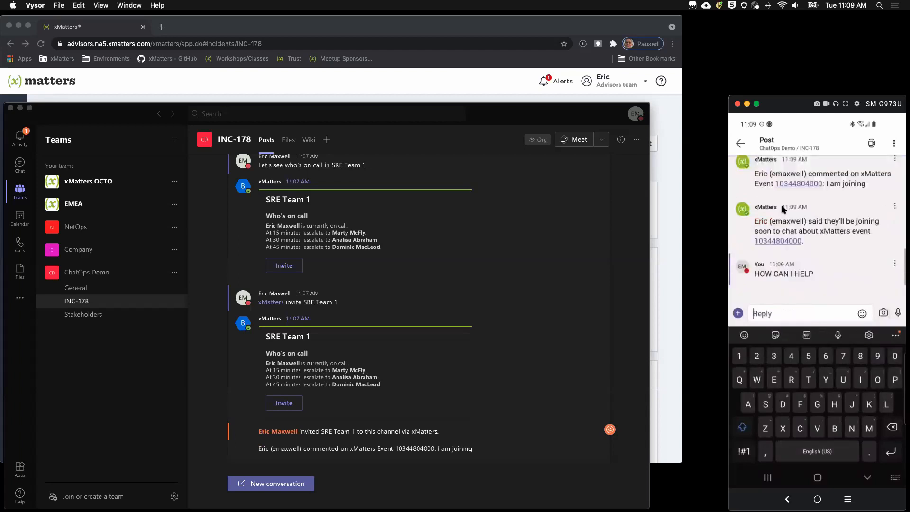
pyautogui.moveTo(782, 210)
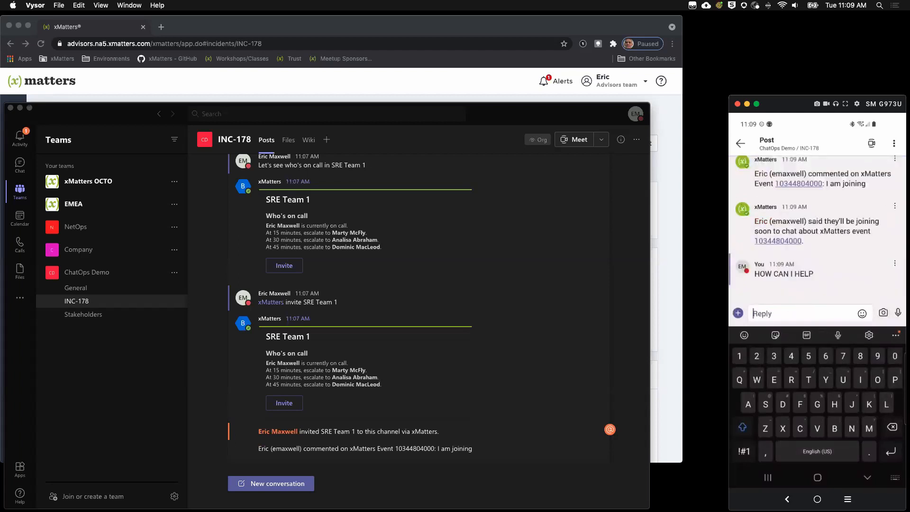
pyautogui.scroll(-3)
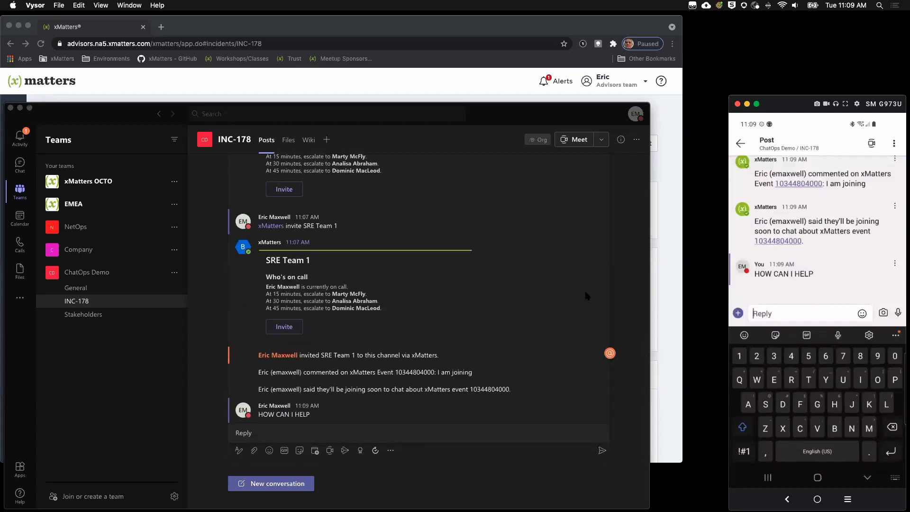
pyautogui.moveTo(312, 390)
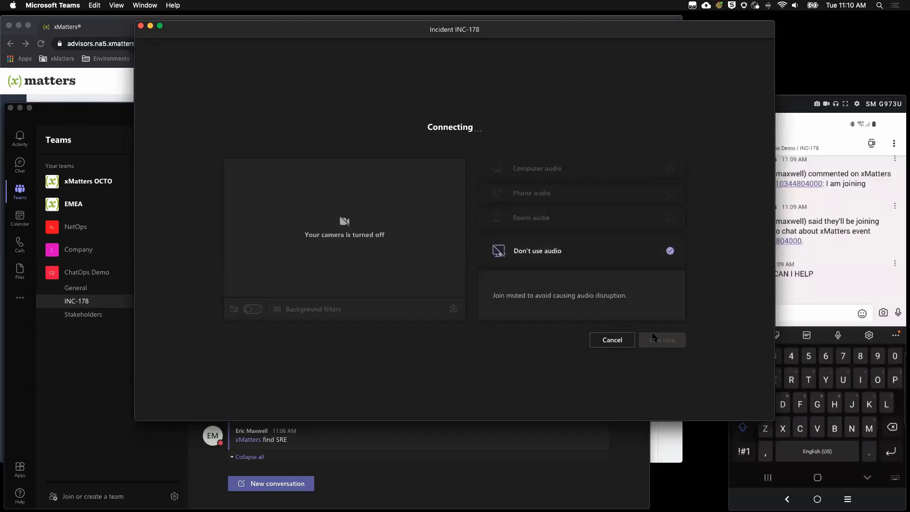
# Step: Join the INC-178 meeting without audio and show the xMatters incident panel
pyautogui.click(662, 339)
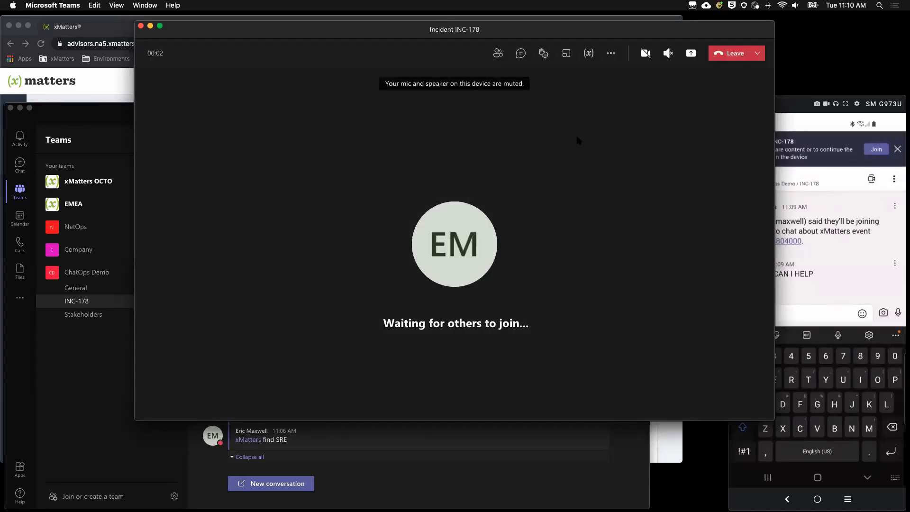
pyautogui.click(588, 53)
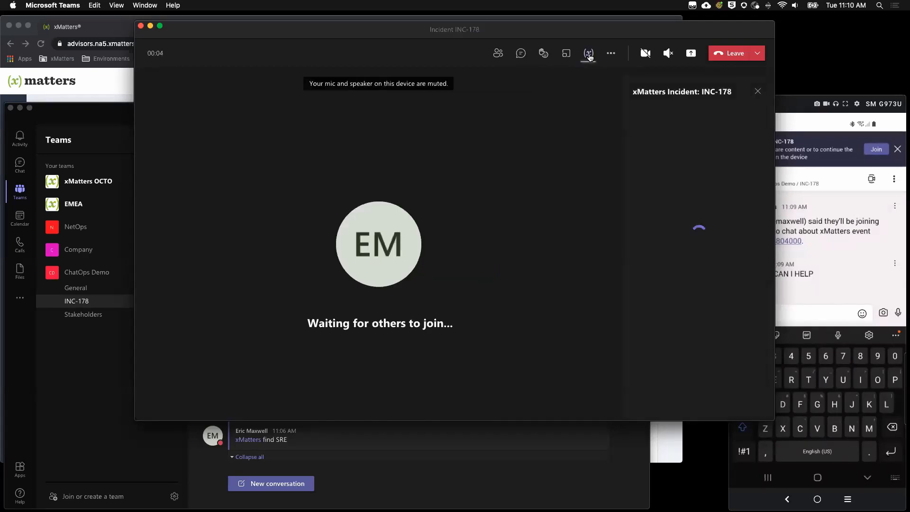
pyautogui.click(588, 53)
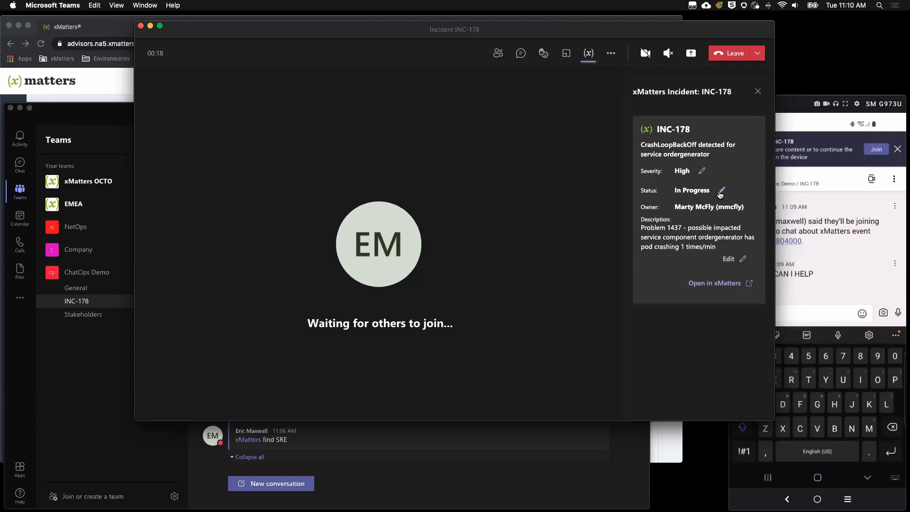
# Step: Update the incident status to Mitigated with the note 'Deployed fix. Monitoring'
pyautogui.click(721, 191)
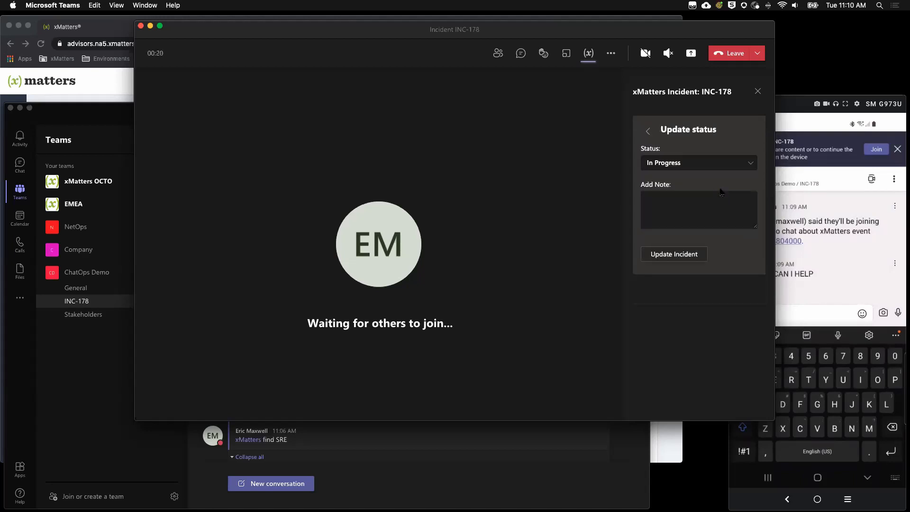
pyautogui.click(698, 162)
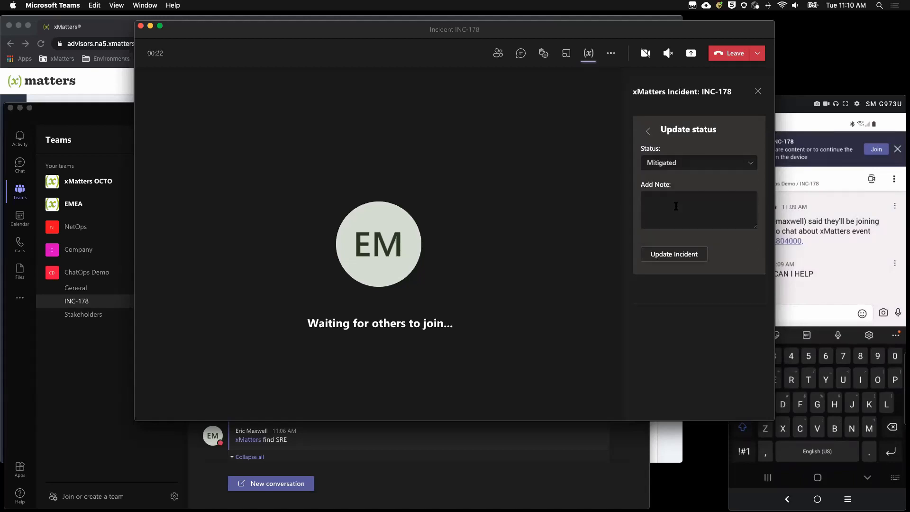
pyautogui.write('De')
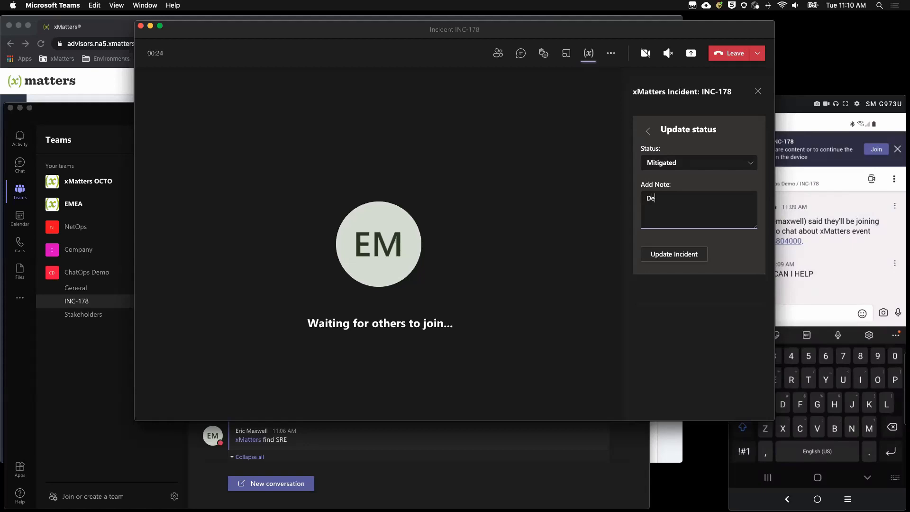
pyautogui.write('ployed')
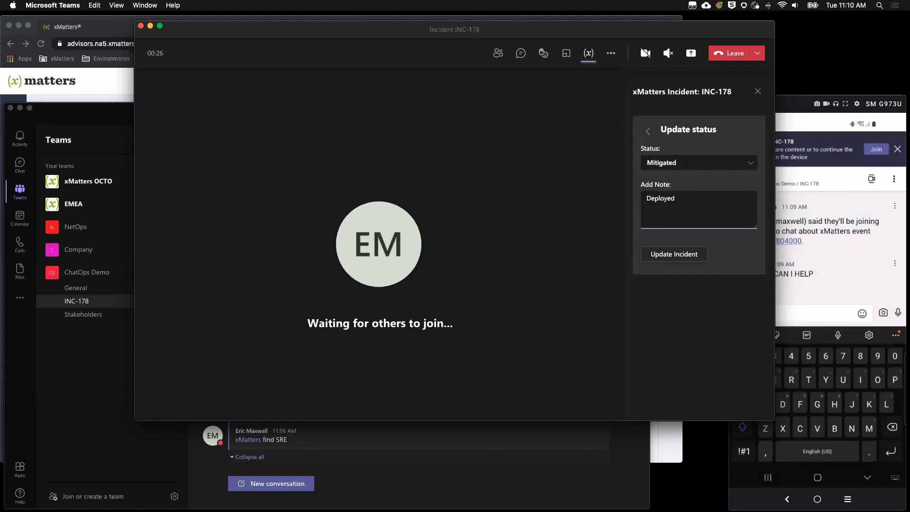
pyautogui.write('fix.')
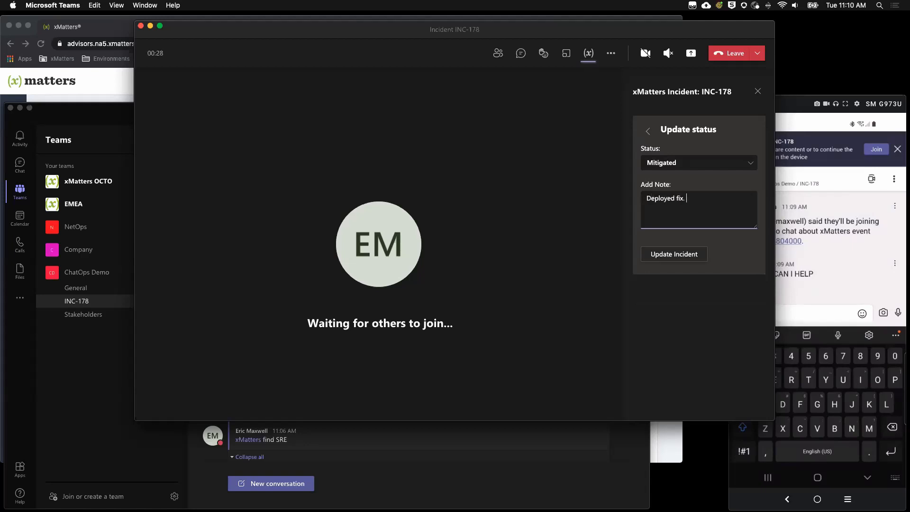
pyautogui.write('Monitoring')
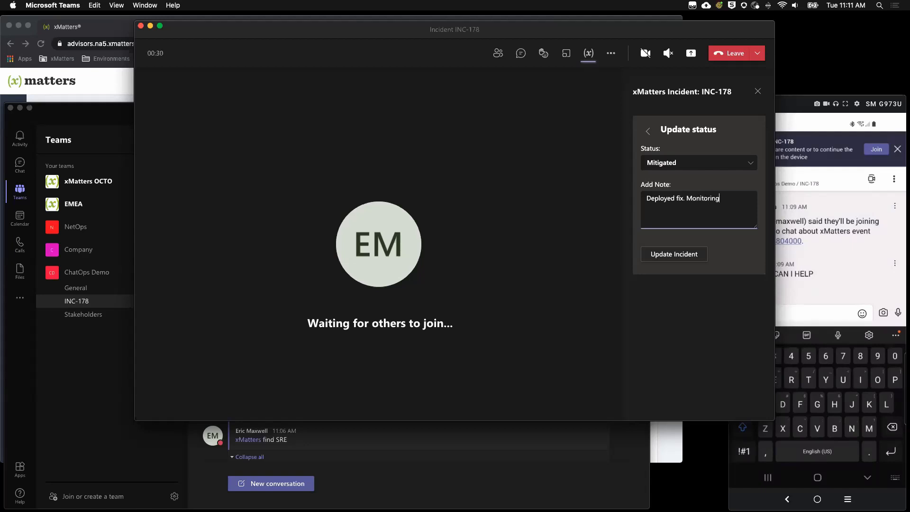
pyautogui.click(673, 254)
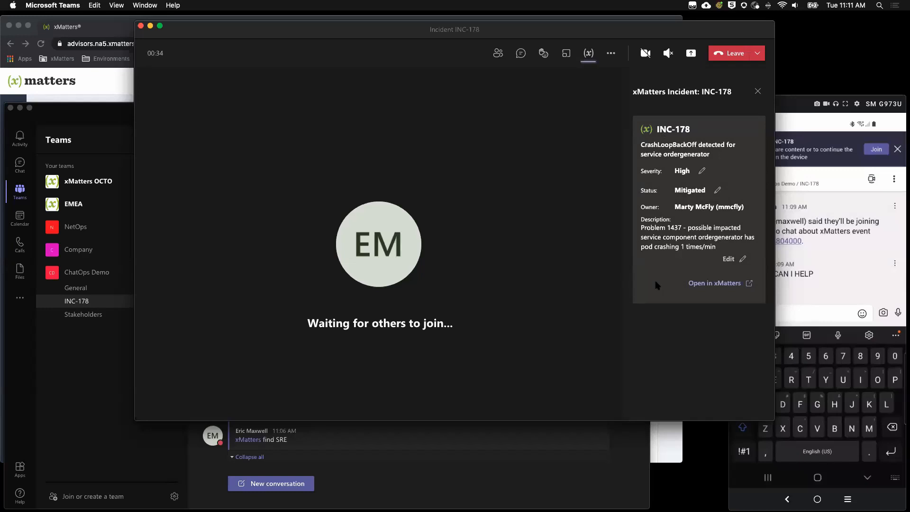
pyautogui.moveTo(613, 248)
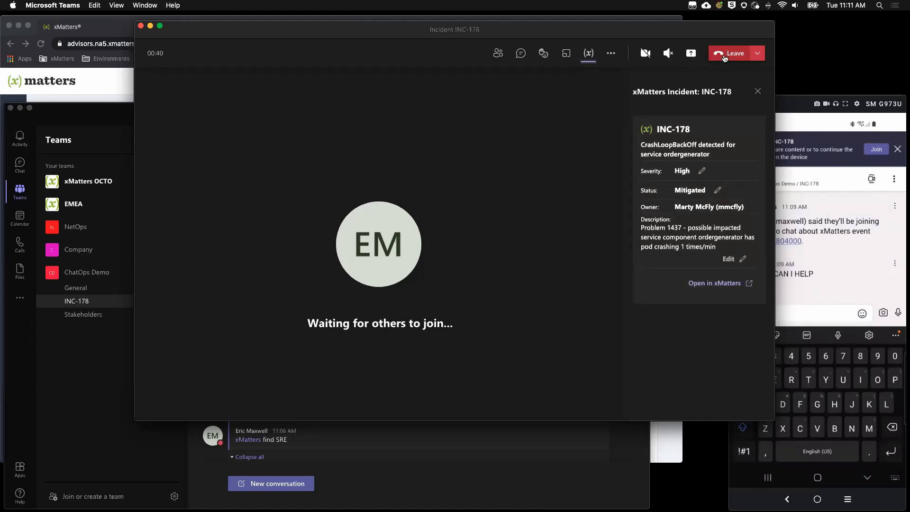
# Step: Leave the meeting, then open the INC-178 alert in the phone's xMatters app to resolve it
pyautogui.click(732, 53)
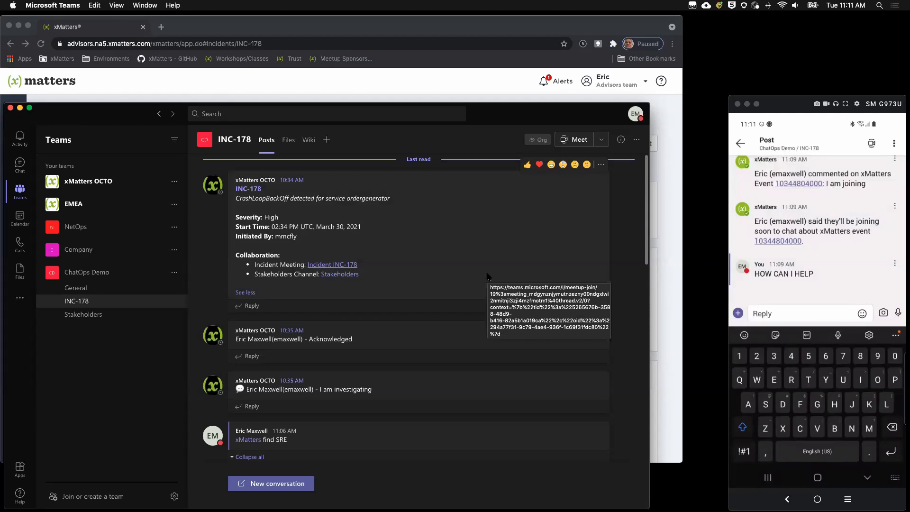
pyautogui.moveTo(670, 188)
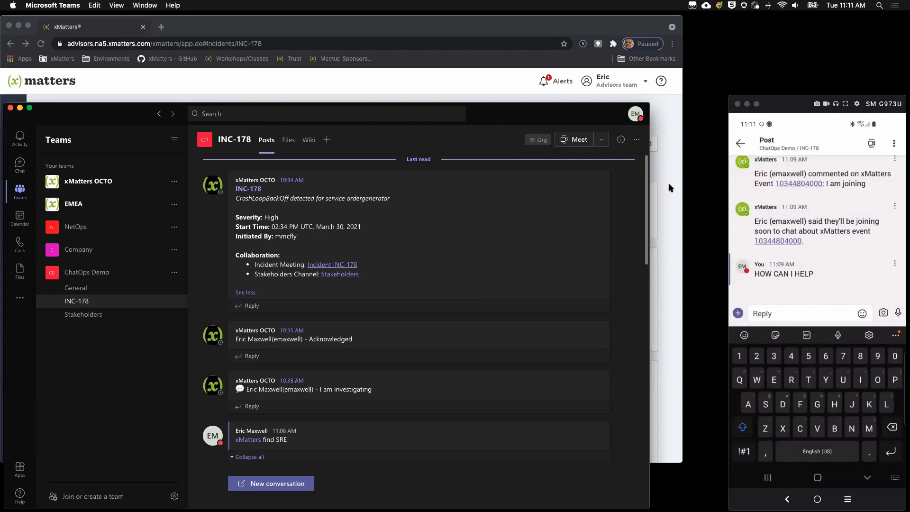
pyautogui.click(741, 143)
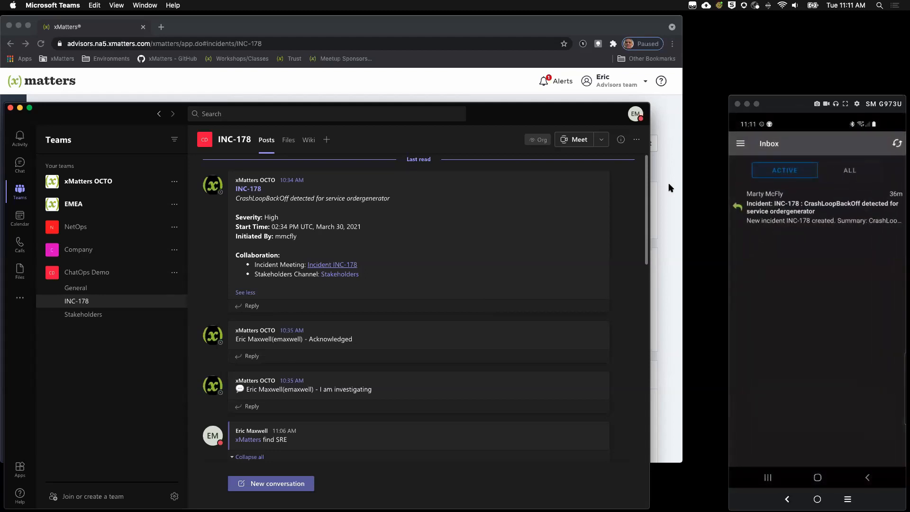
pyautogui.click(818, 207)
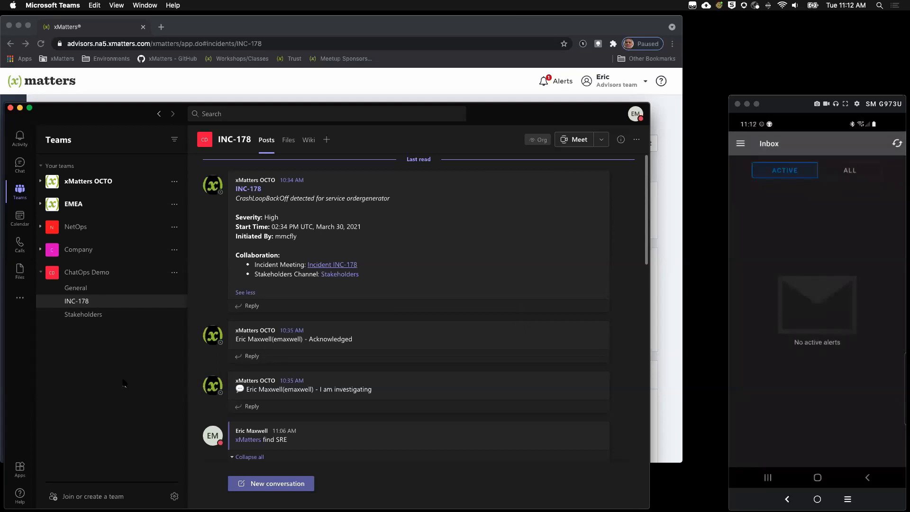
pyautogui.moveTo(84, 314)
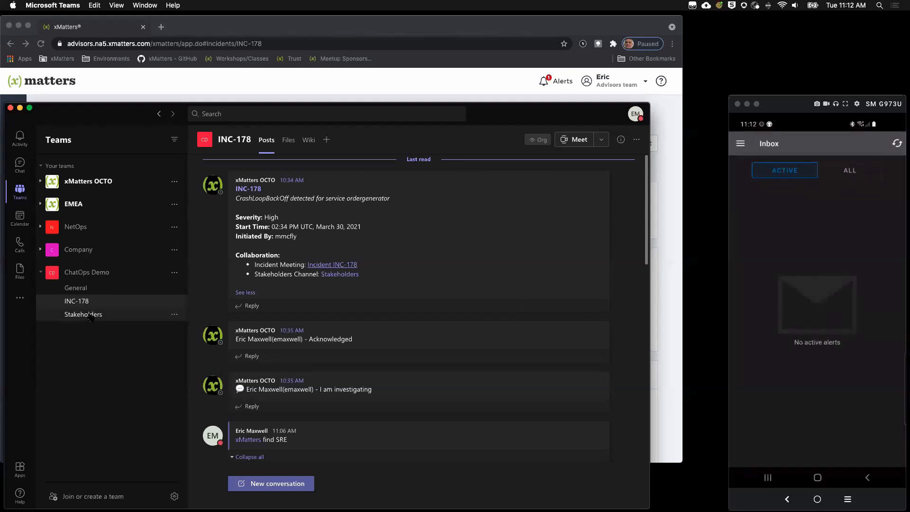
# Step: Show the Stakeholders channel's RESOLVED INC-178 messages with archive and channel-deleted notices
pyautogui.click(84, 314)
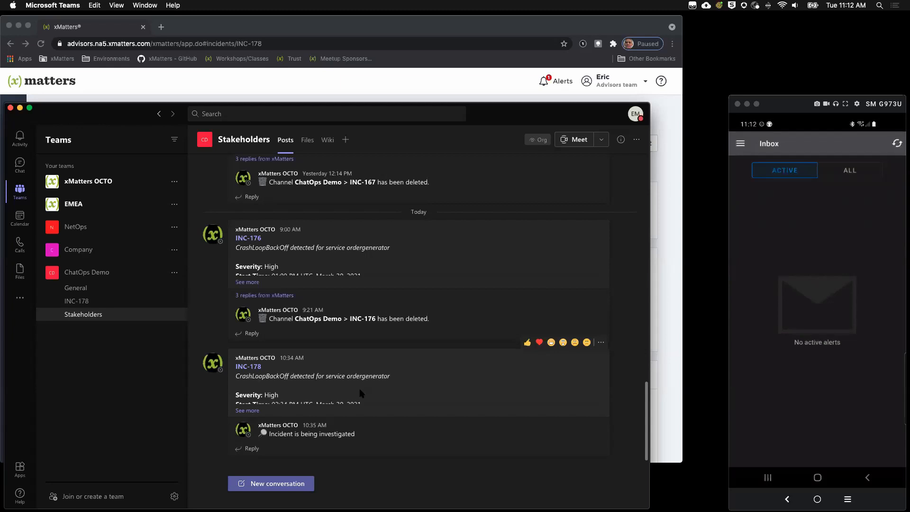
pyautogui.scroll(-3)
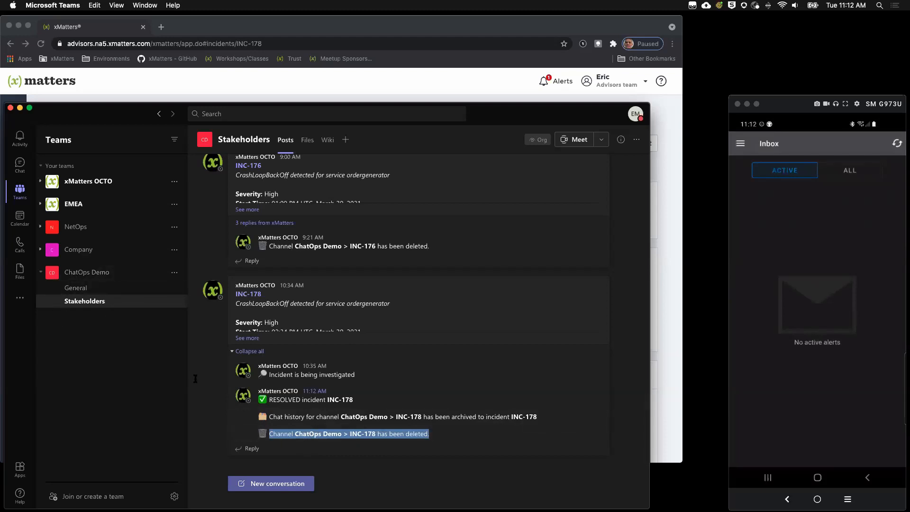
pyautogui.moveTo(401, 429)
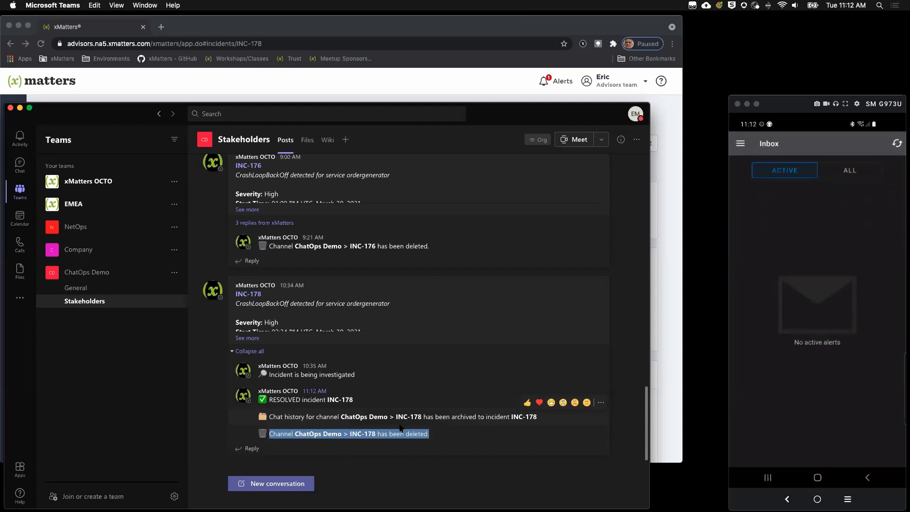